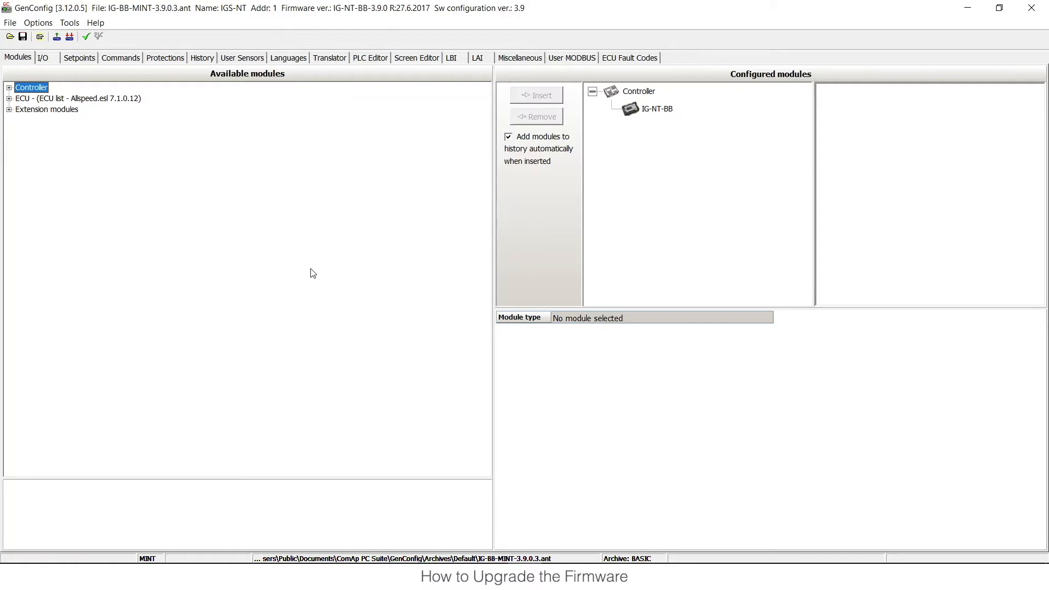
mouse_move(292, 256)
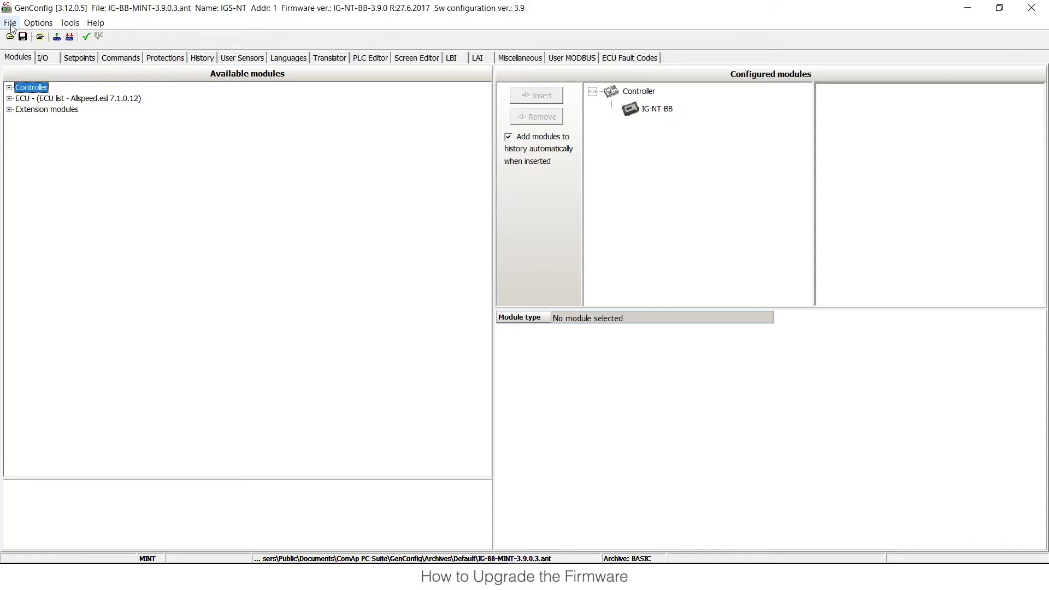
Save the IG-BB-MINT-3.9.0.3 archive under its current name in the Testing in multikit folder
click(10, 22)
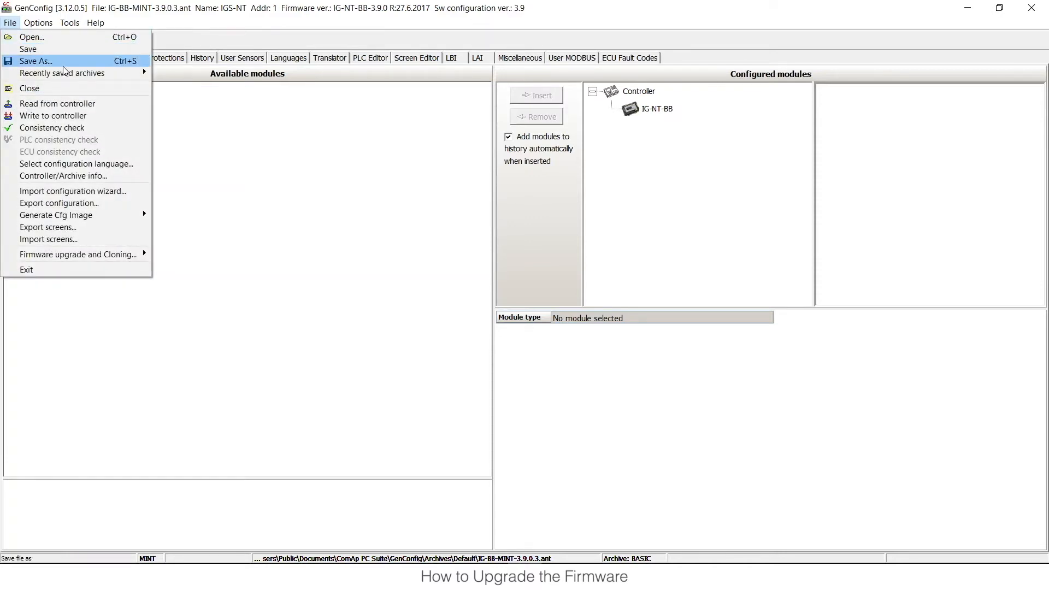
click(34, 61)
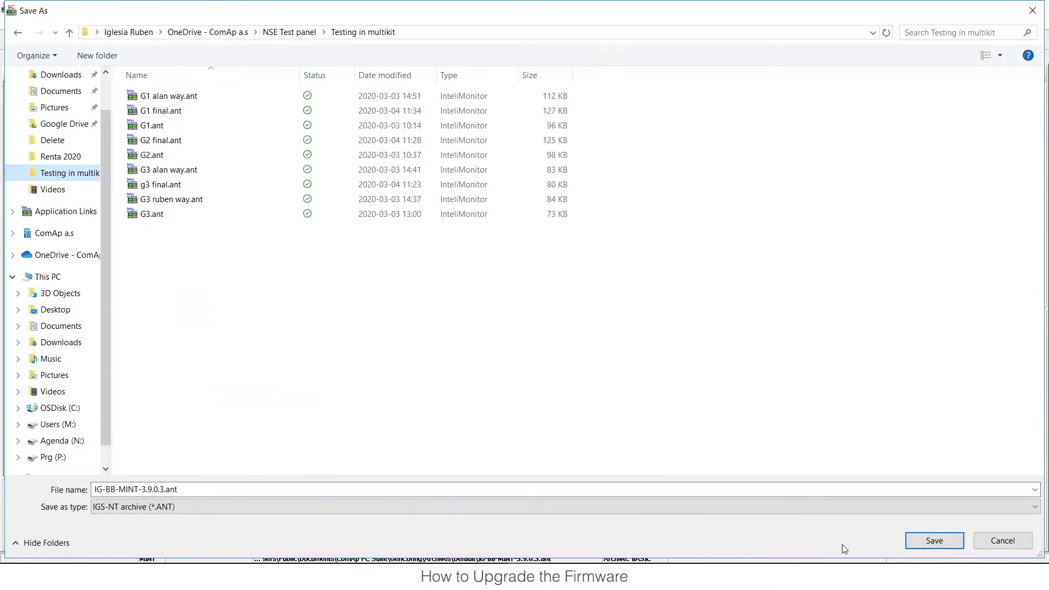
click(933, 541)
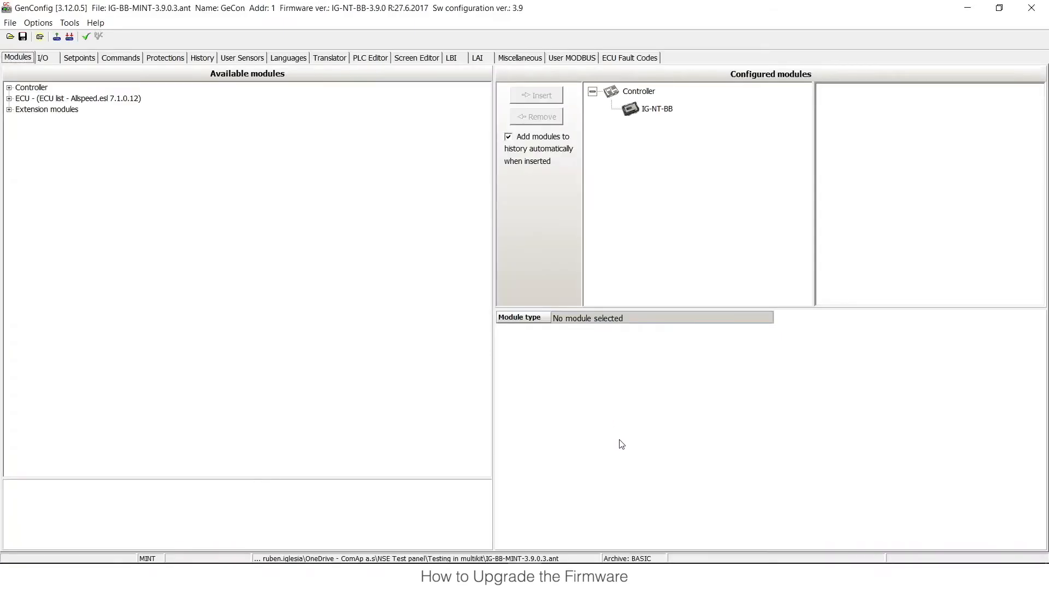
mouse_move(346, 326)
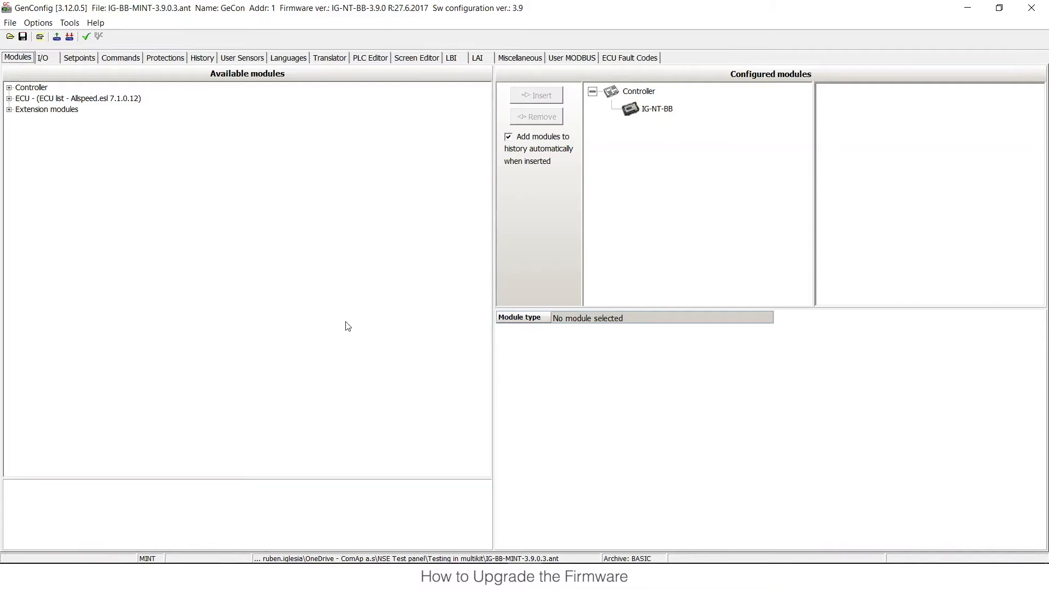
mouse_move(60, 96)
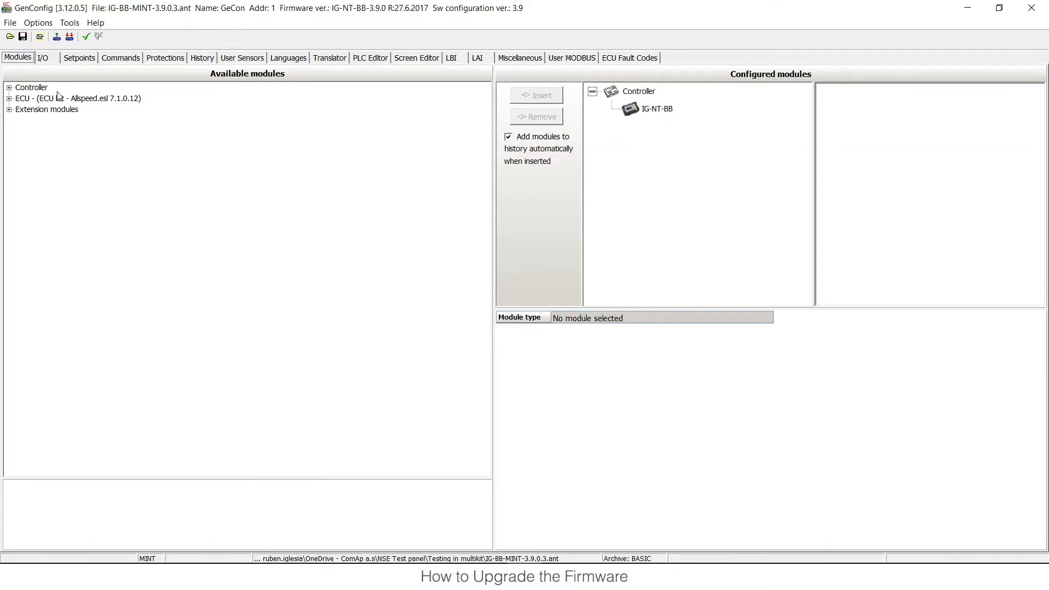
Launch FW upgrade (default configuration) from the Firmware upgrade and Cloning menu
click(9, 21)
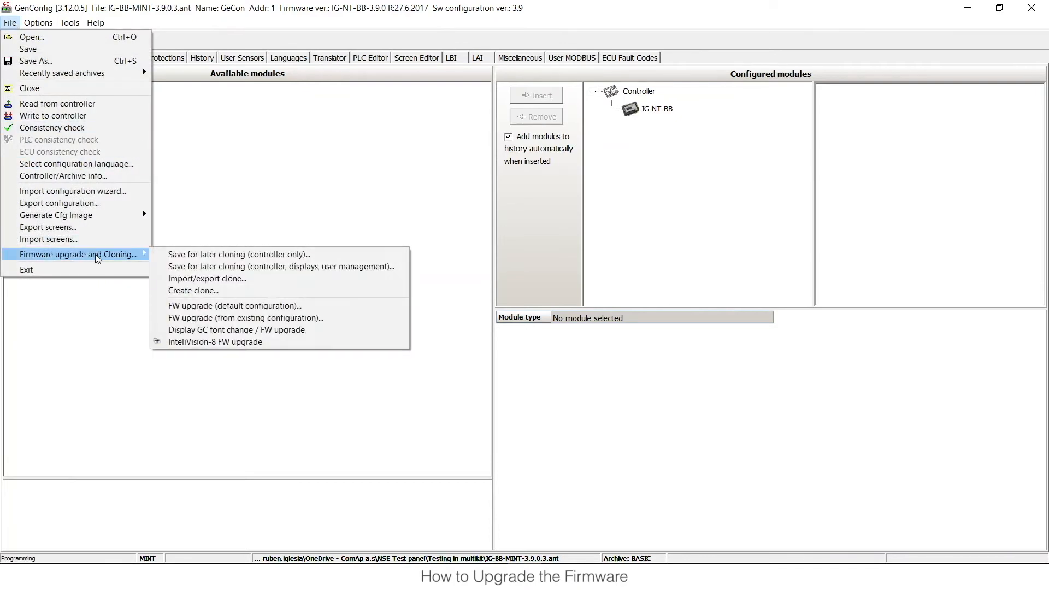
mouse_move(193, 290)
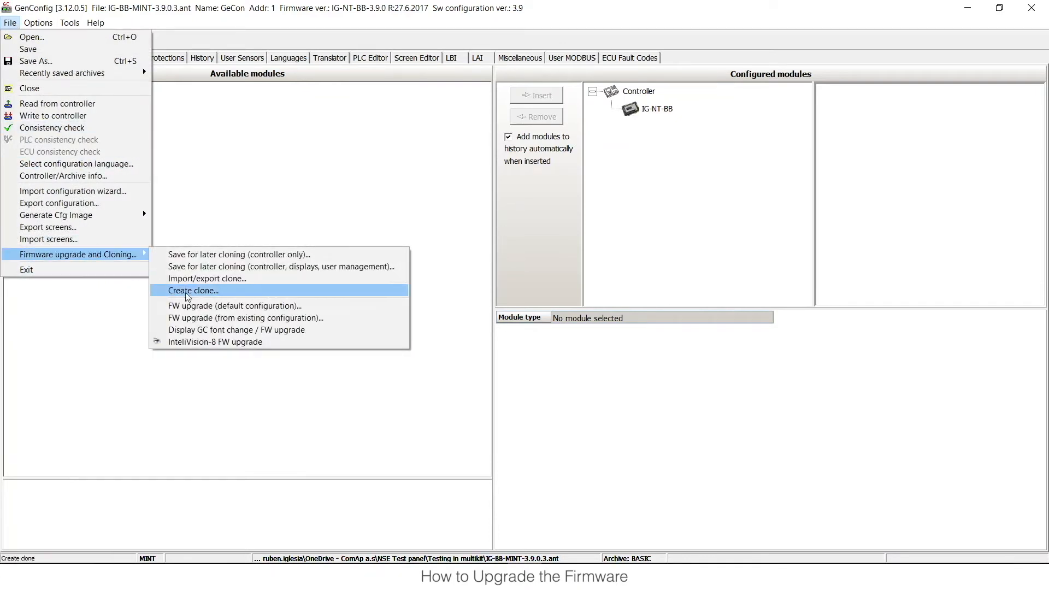
mouse_move(235, 306)
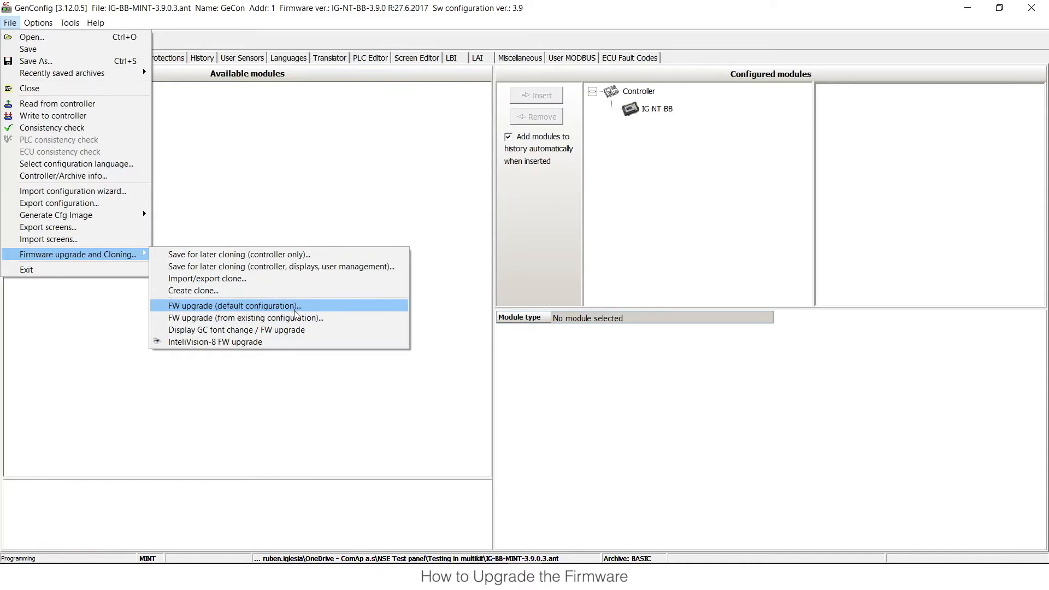
click(234, 306)
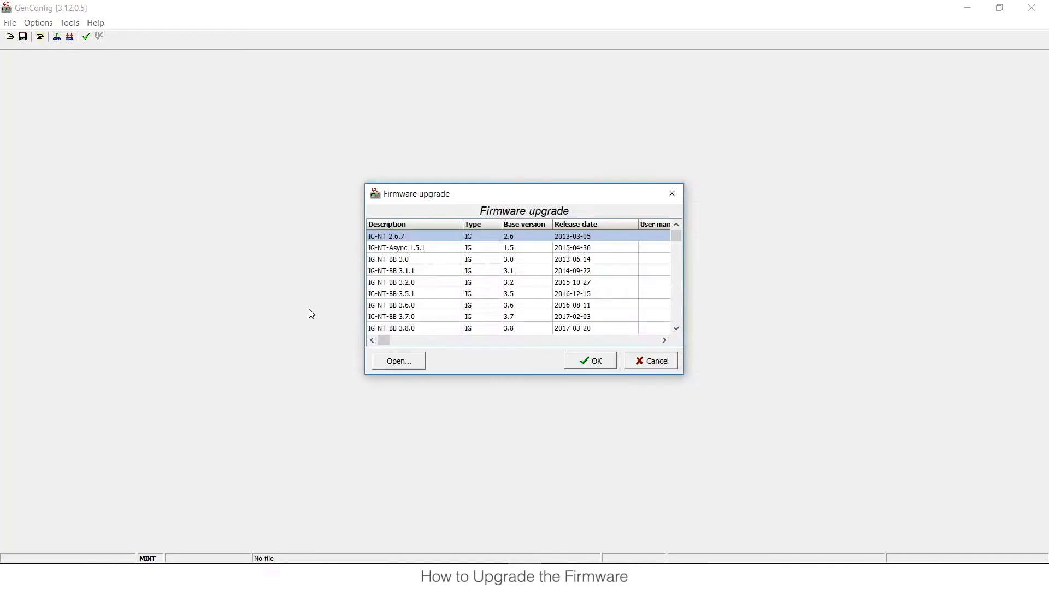
mouse_move(400, 309)
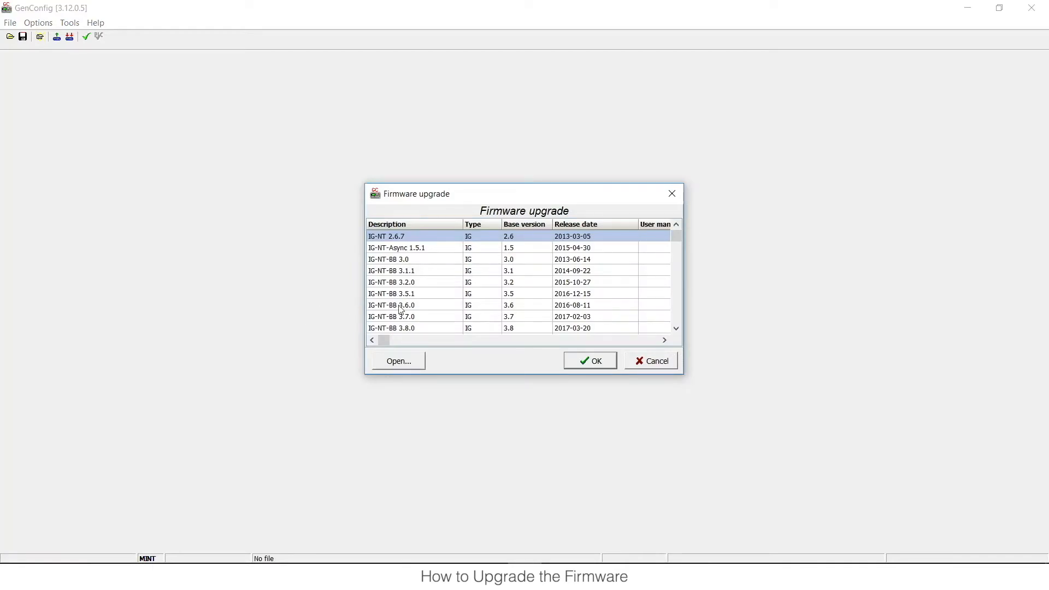
mouse_move(541, 277)
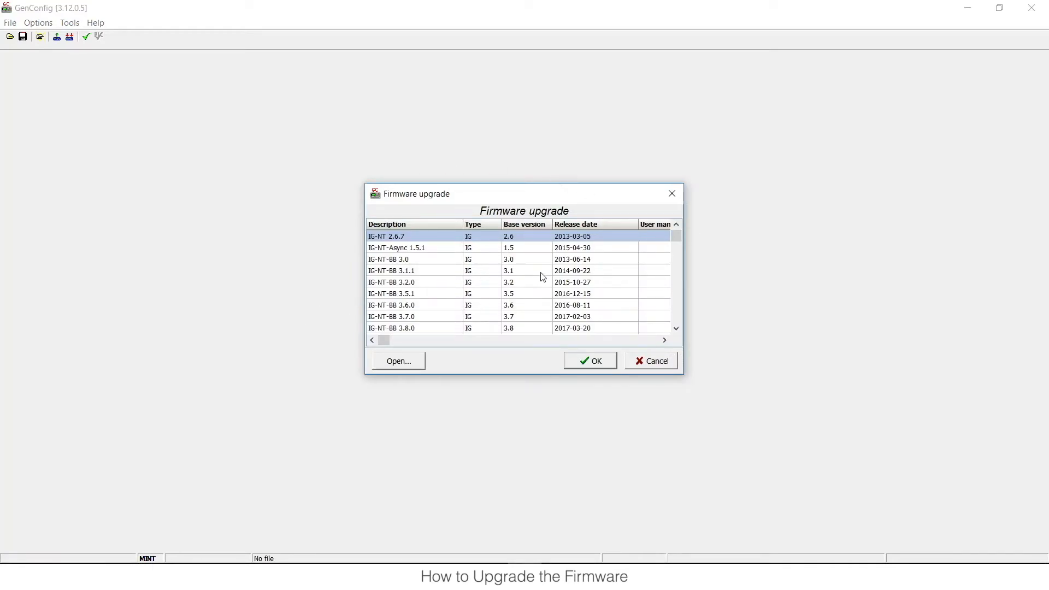
mouse_move(665, 253)
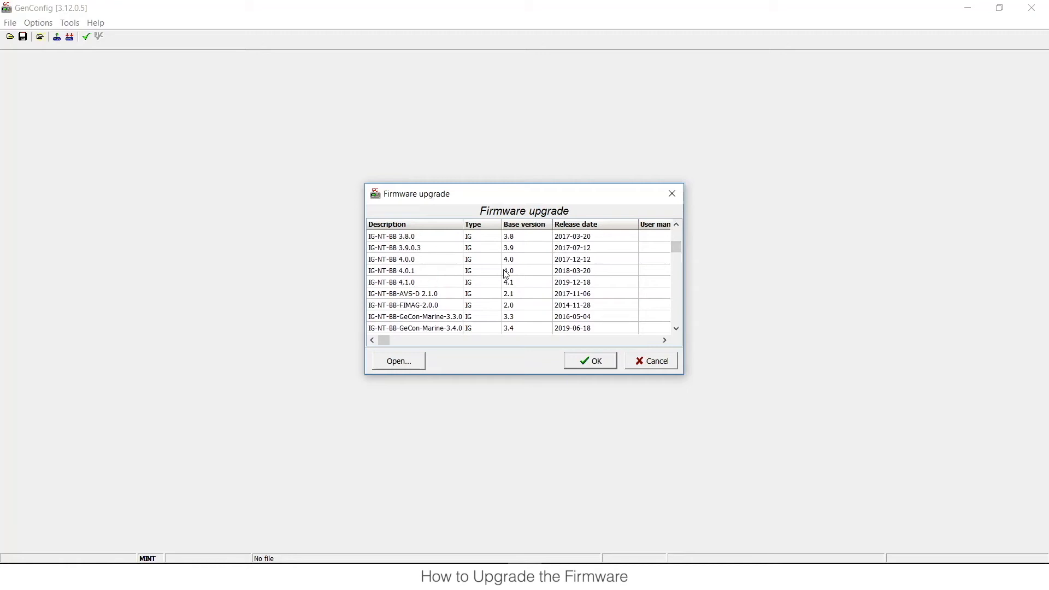
mouse_move(373, 287)
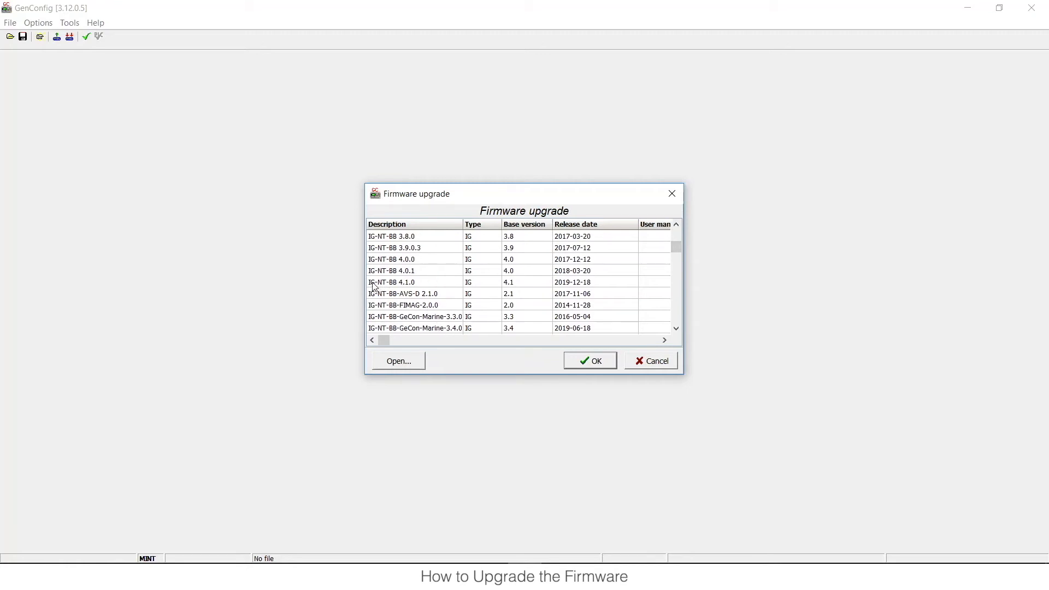
mouse_move(413, 288)
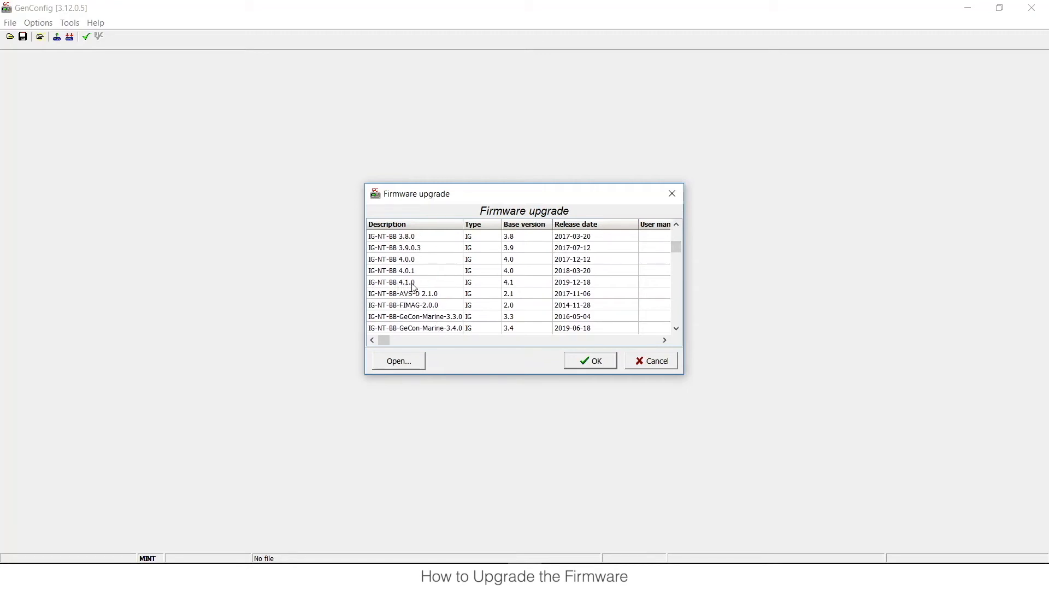
Select IG-NT-BB 4.1.0 in the firmware list and confirm with OK
click(412, 282)
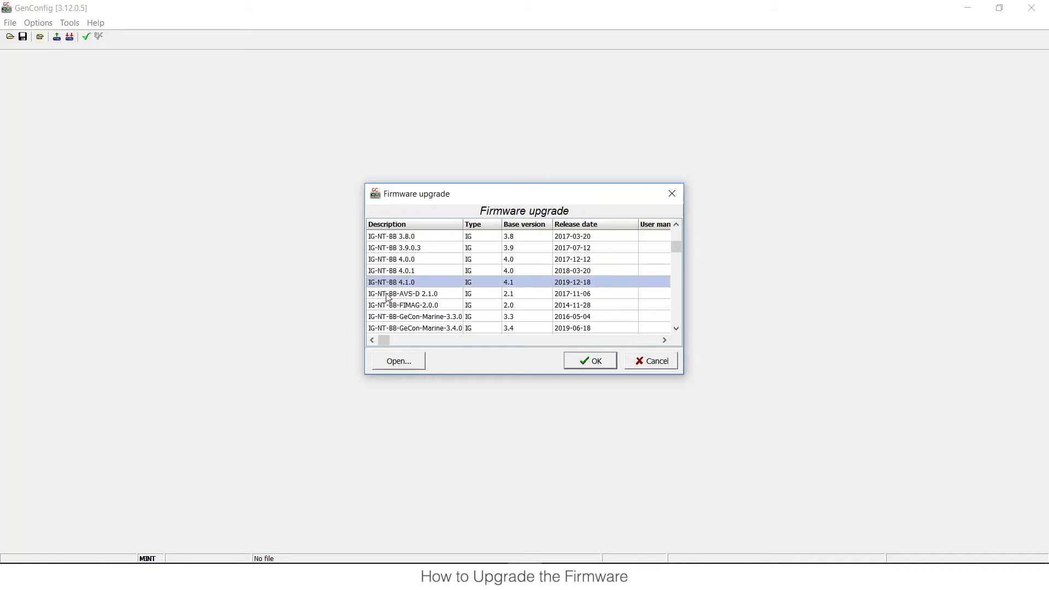
mouse_move(507, 335)
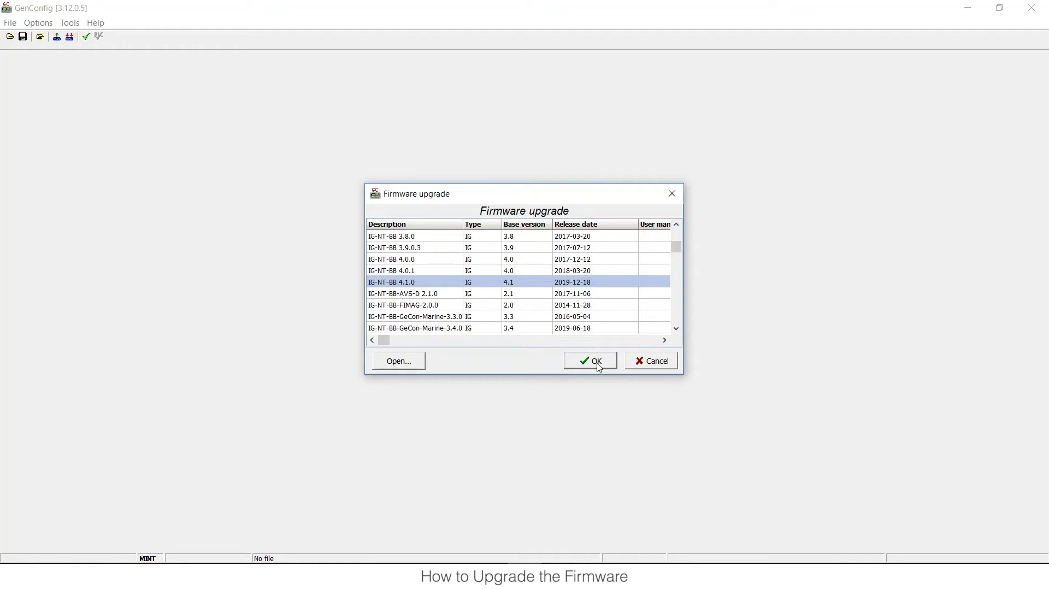
mouse_move(589, 390)
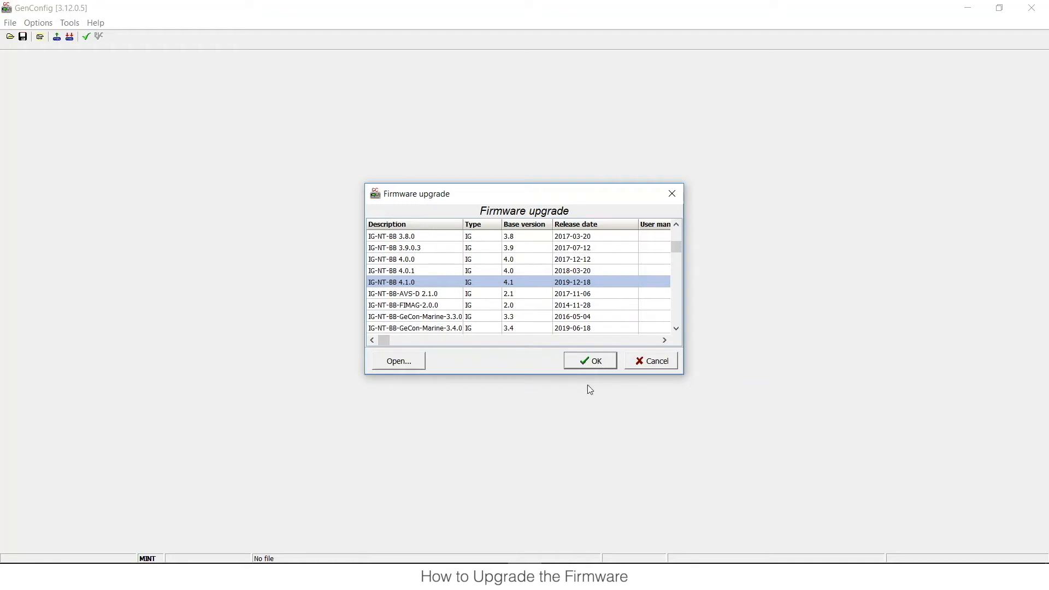
mouse_move(188, 545)
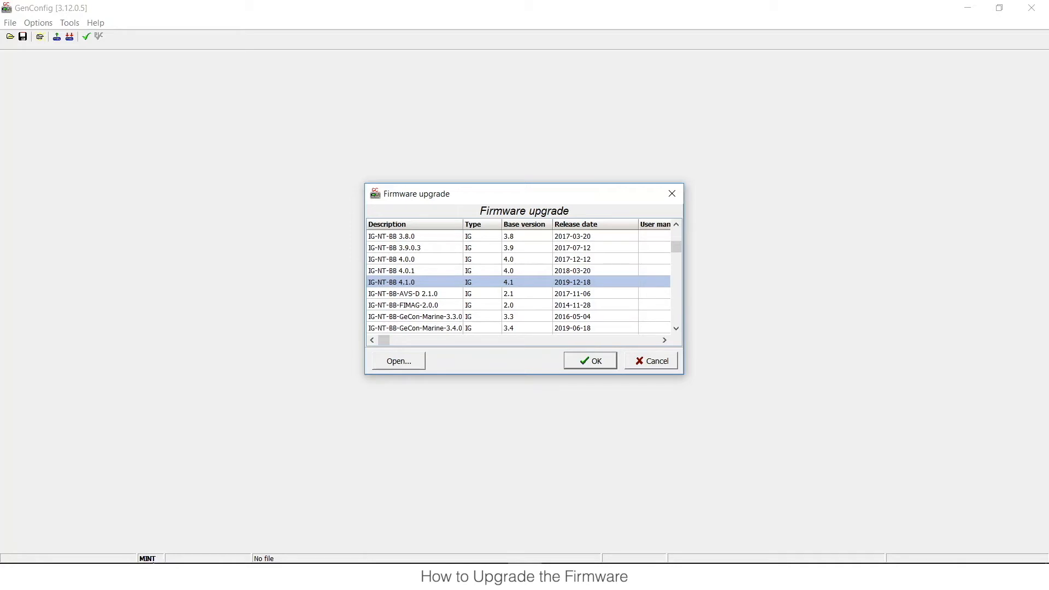
mouse_move(140, 552)
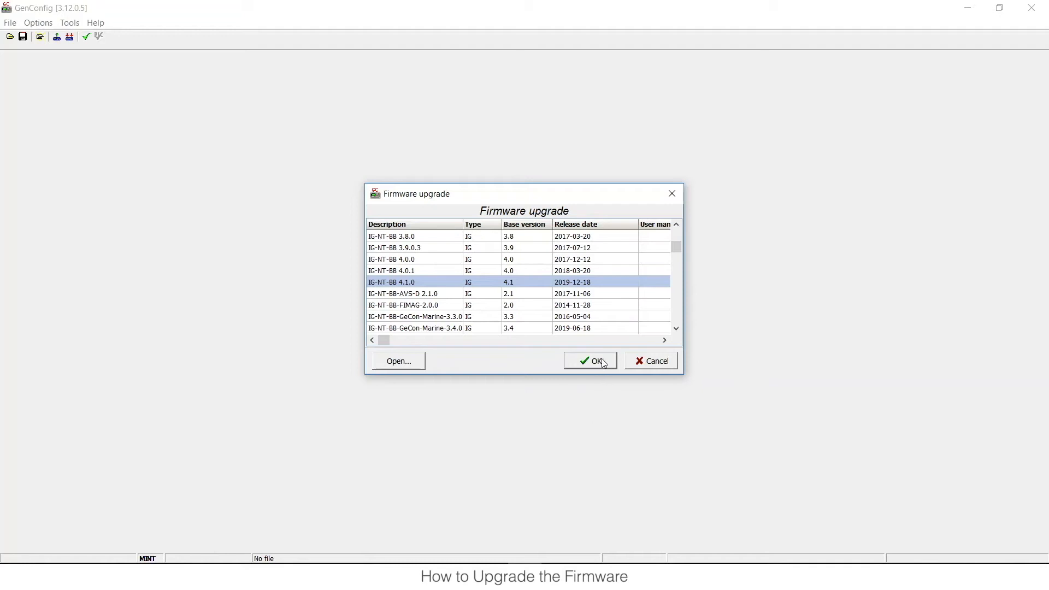
mouse_move(599, 363)
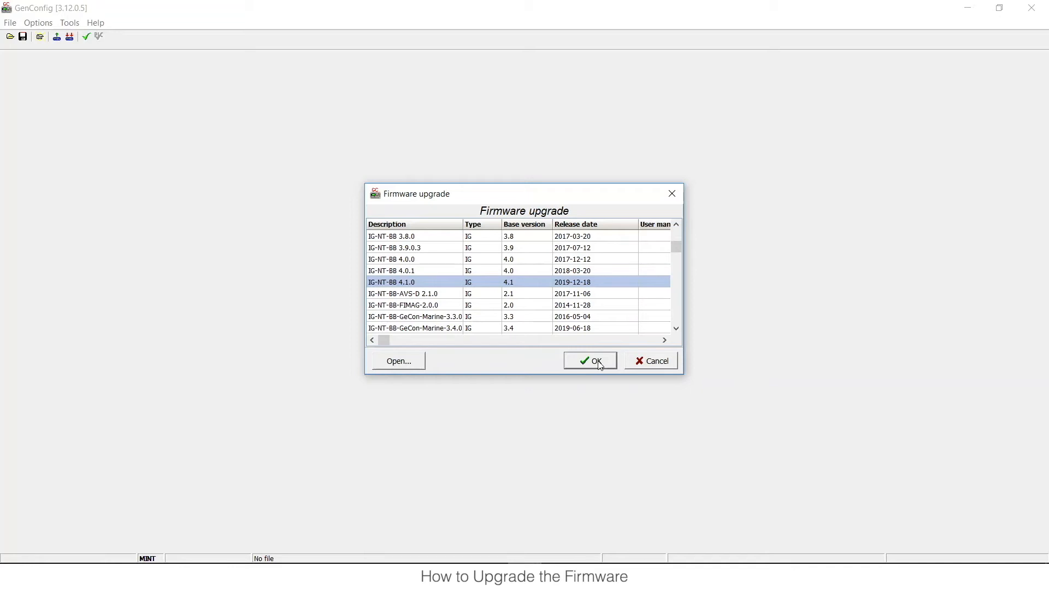
click(589, 360)
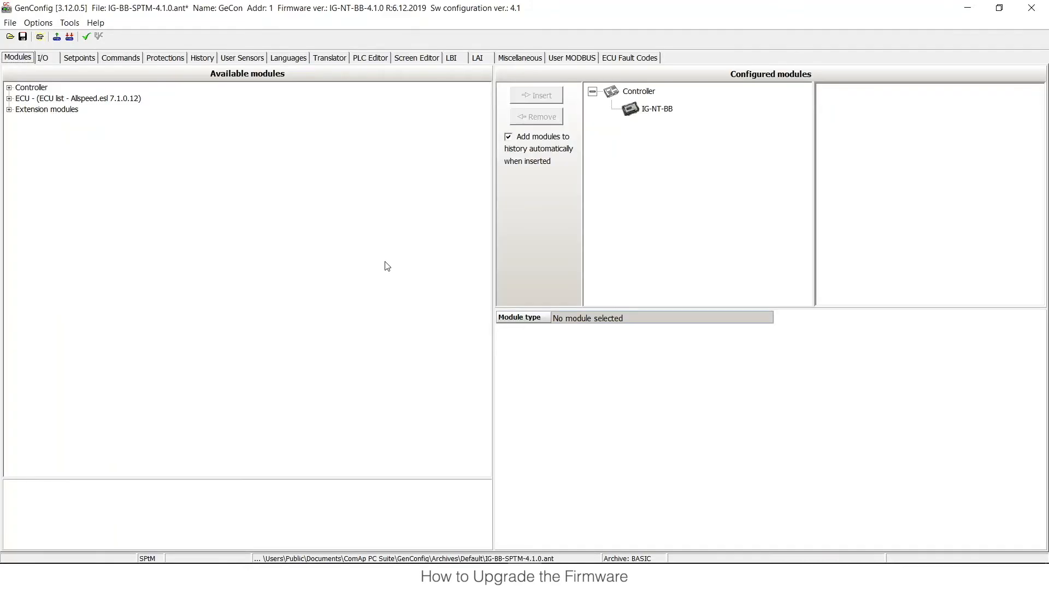
mouse_move(305, 425)
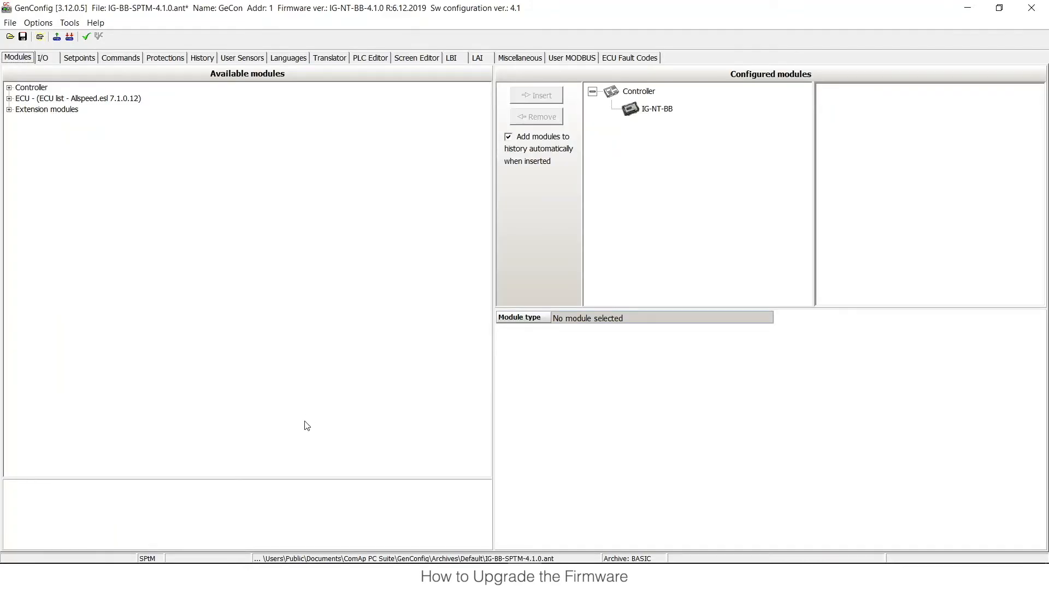
mouse_move(169, 539)
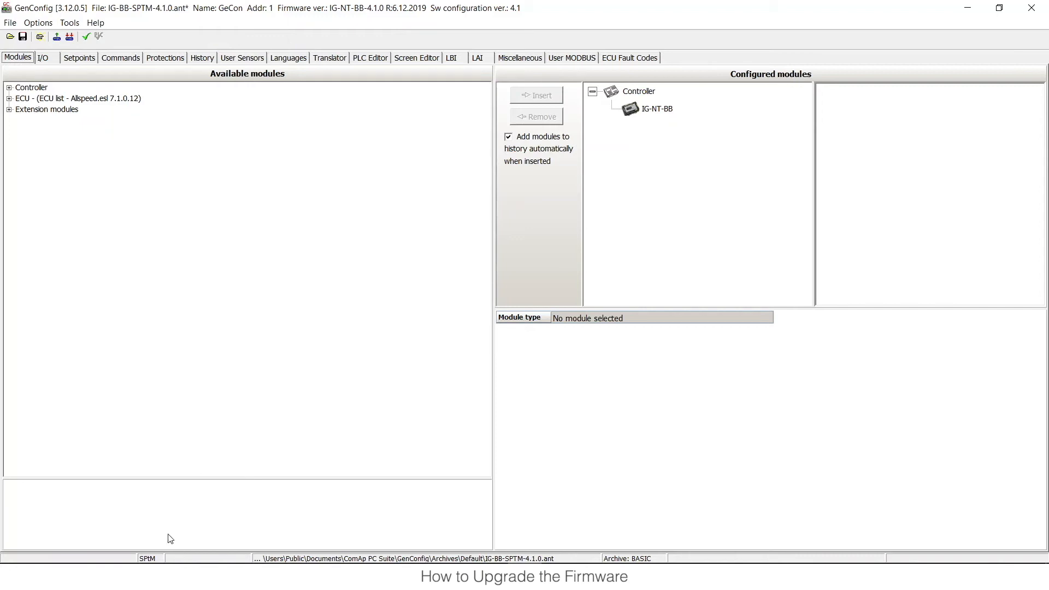
mouse_move(143, 555)
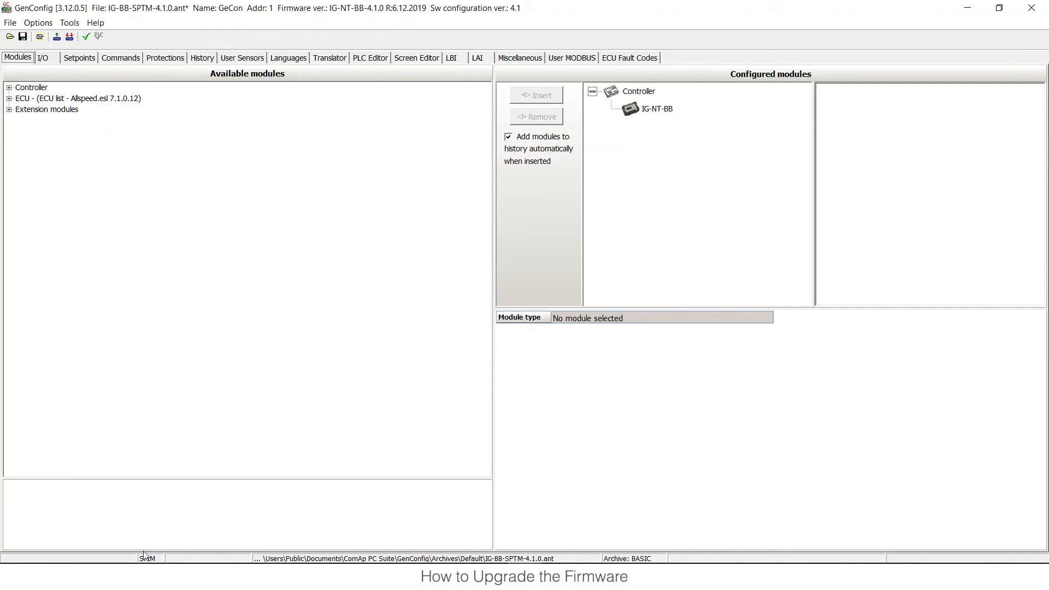
mouse_move(191, 451)
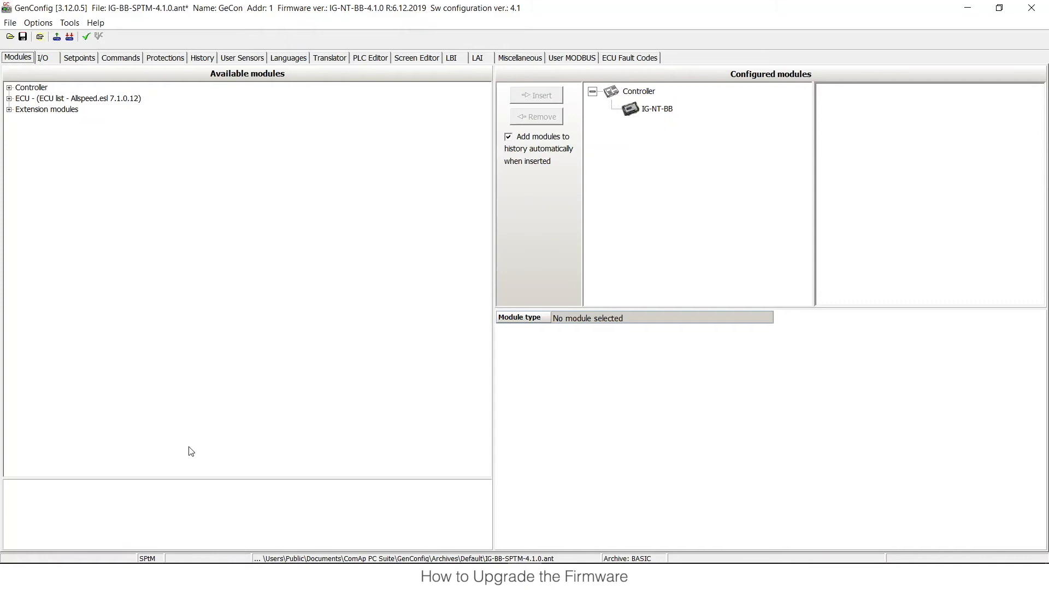
mouse_move(10, 36)
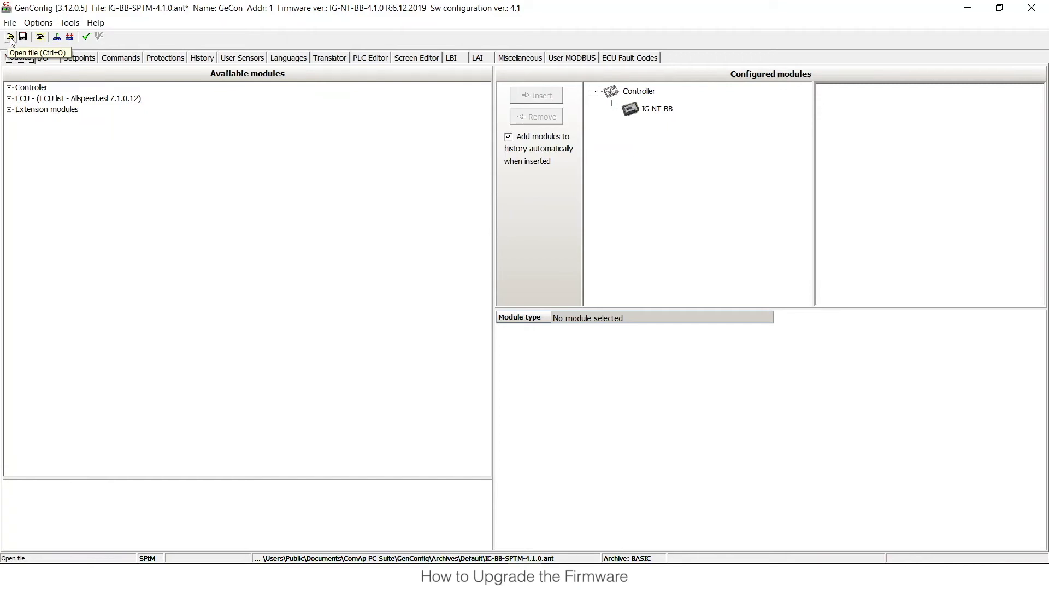
mouse_move(9, 41)
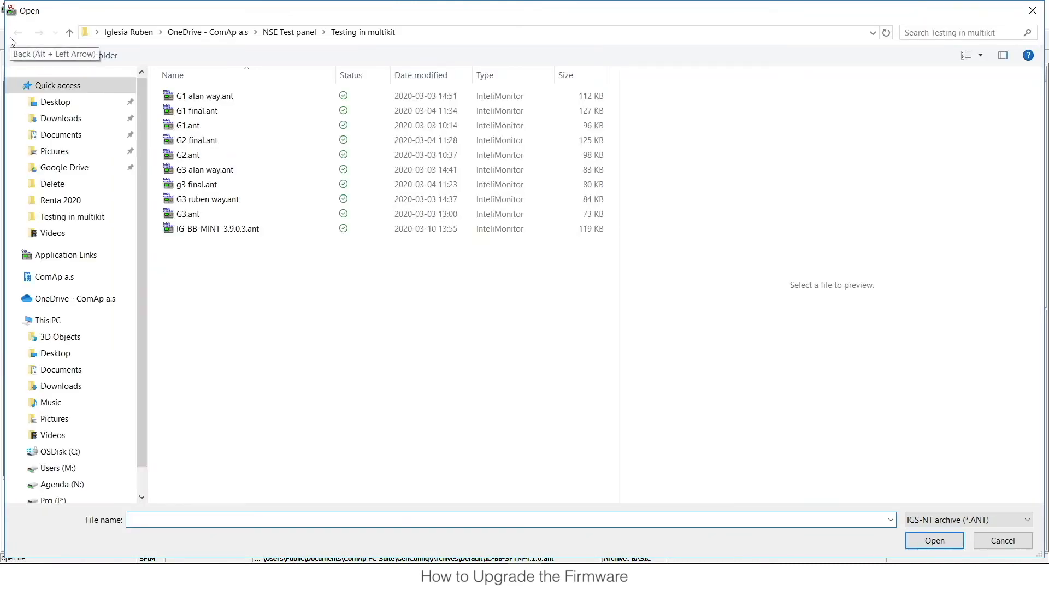
mouse_move(118, 353)
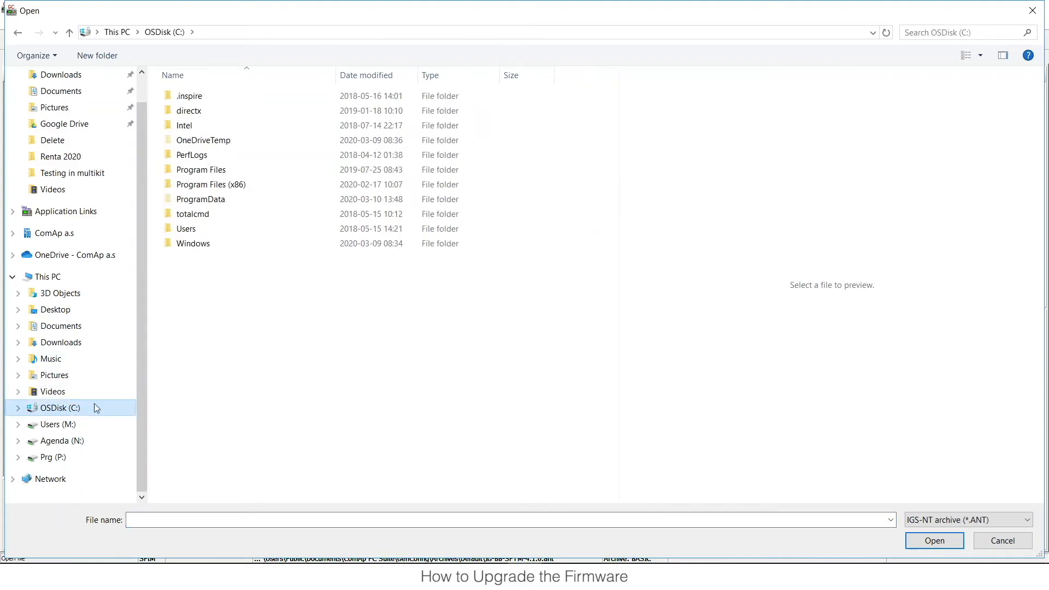
Browse to Users\Public\Documents\ComAp PC Suite\GenConfig\Archives\Default in the Open dialog
click(193, 242)
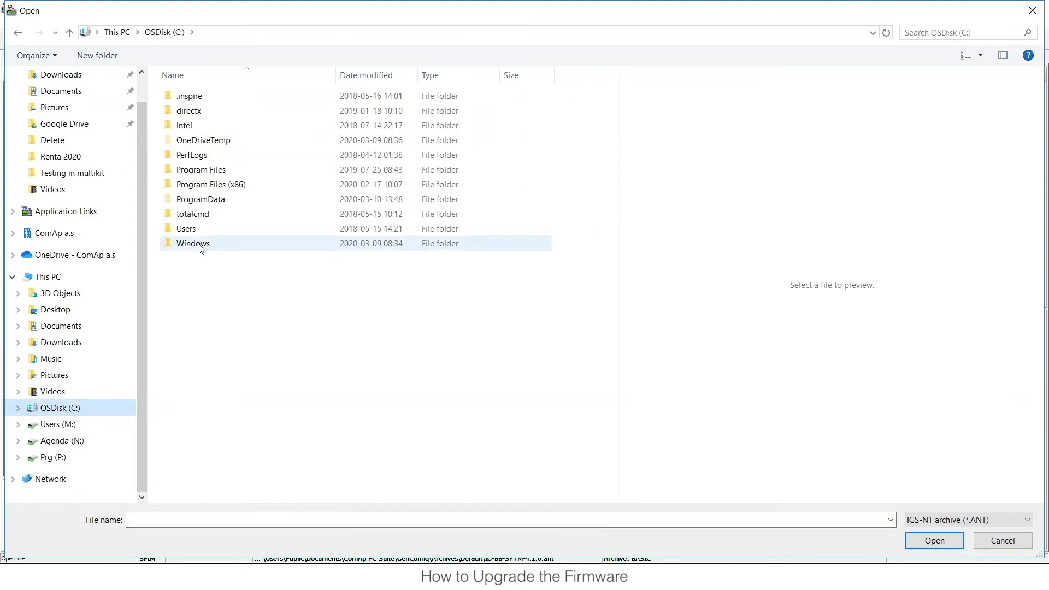
double_click(185, 228)
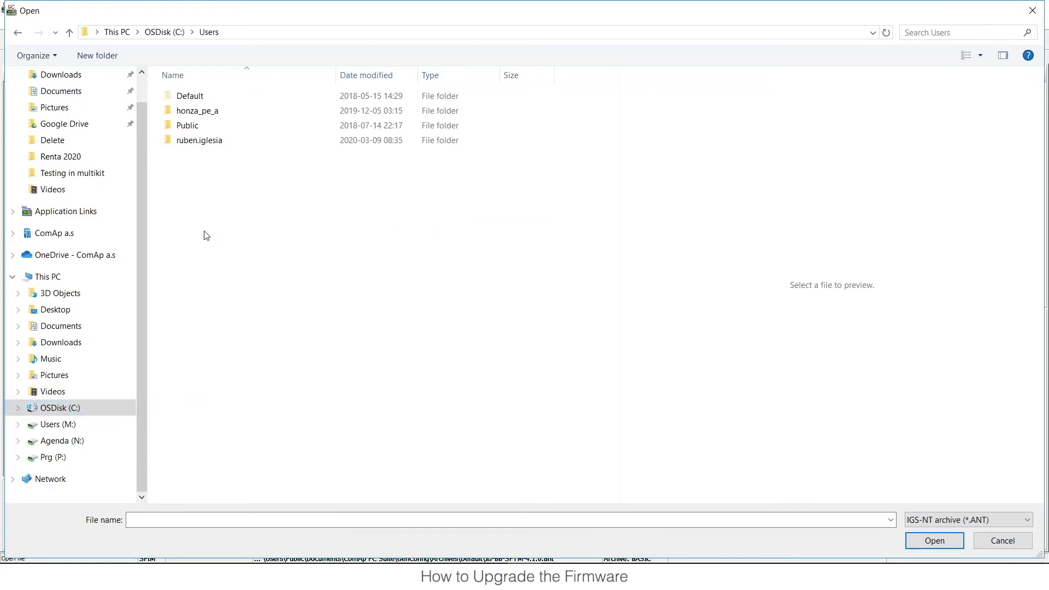
click(187, 125)
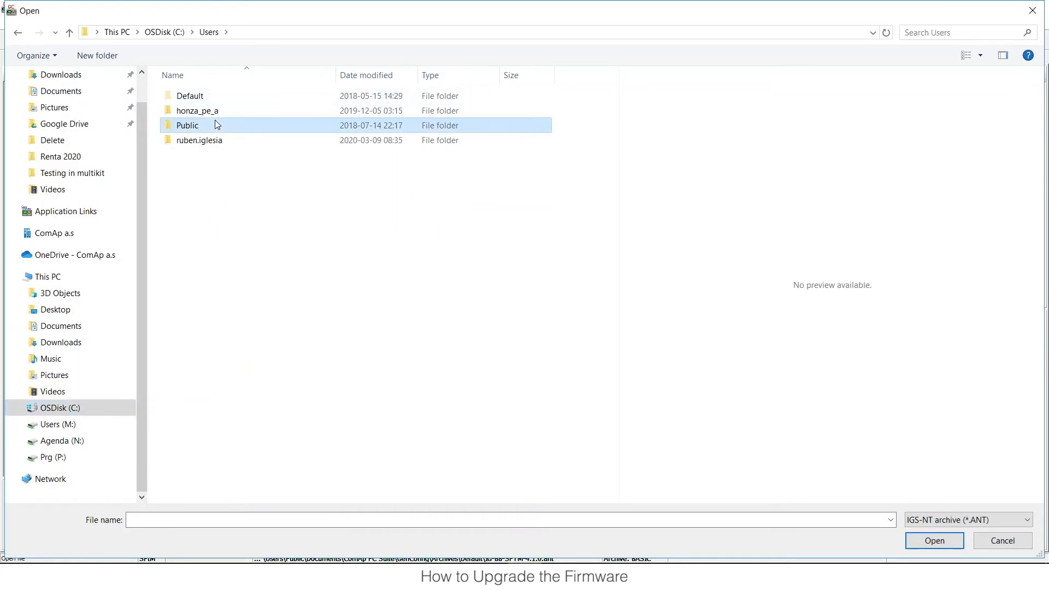
double_click(187, 126)
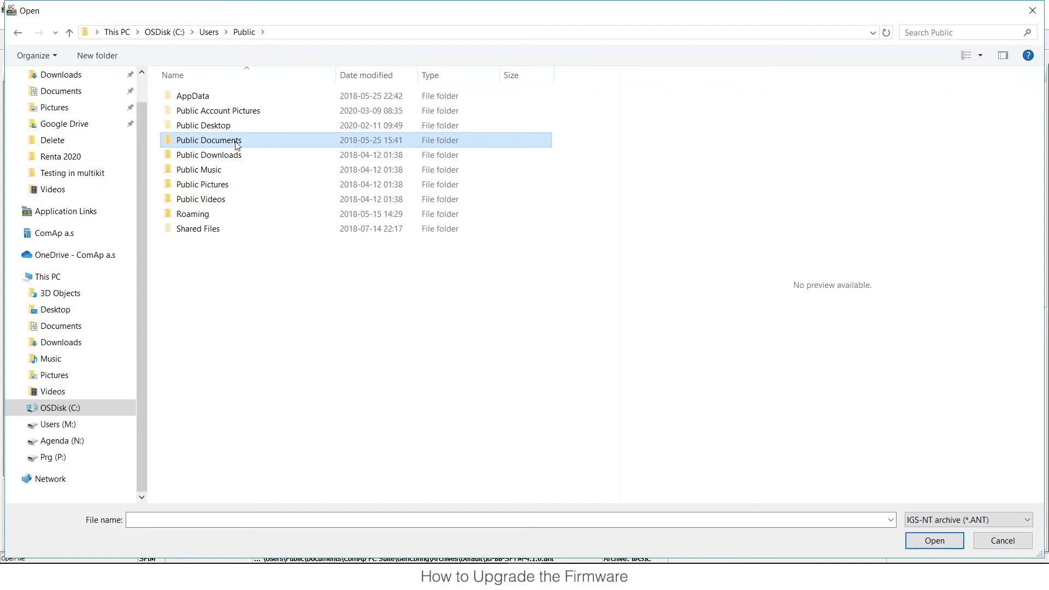
double_click(208, 140)
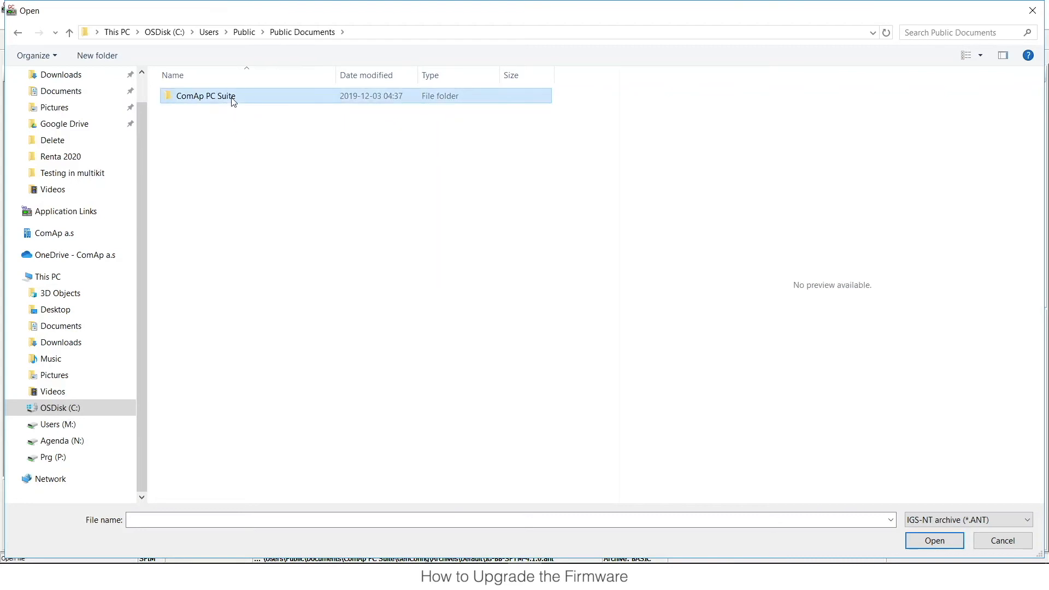
double_click(206, 95)
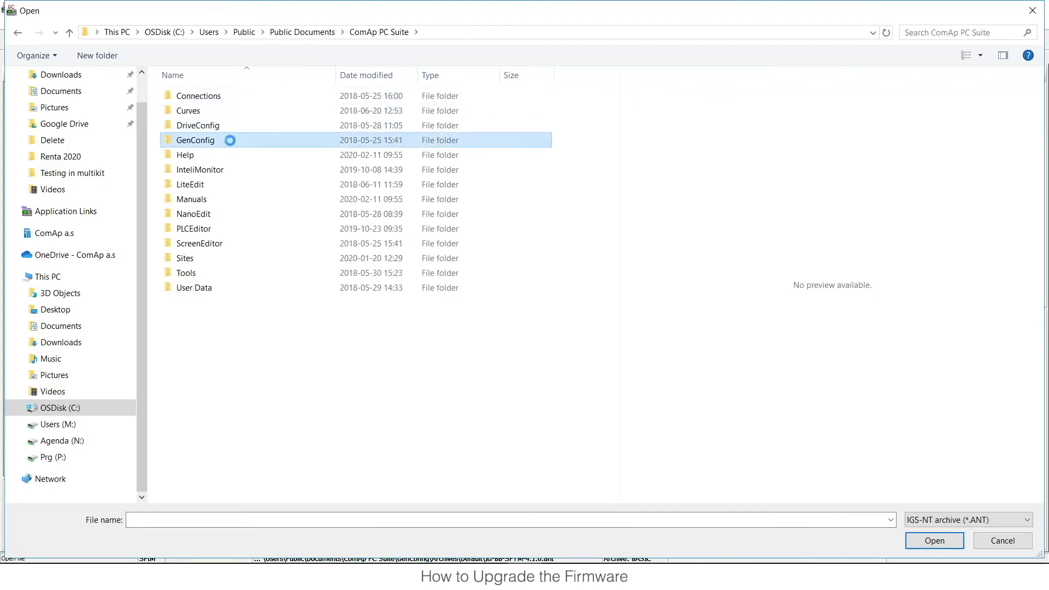
double_click(195, 140)
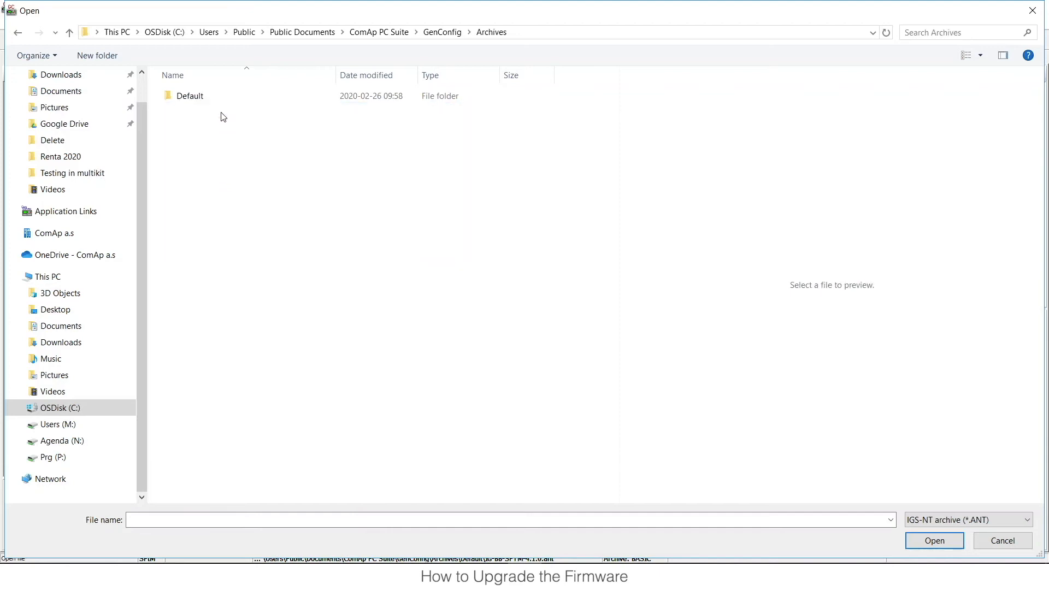
double_click(189, 95)
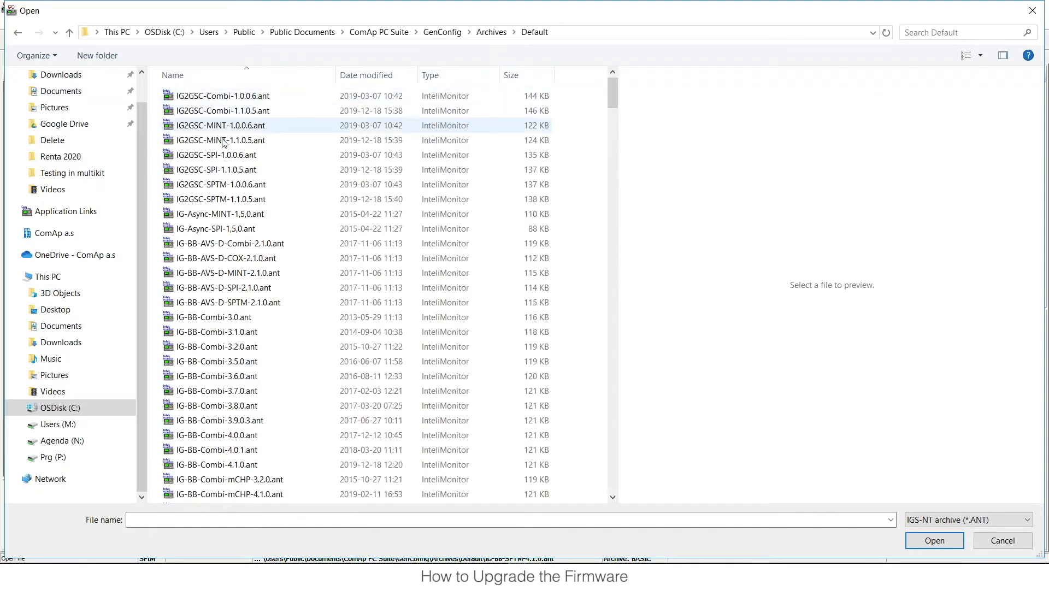
mouse_move(254, 315)
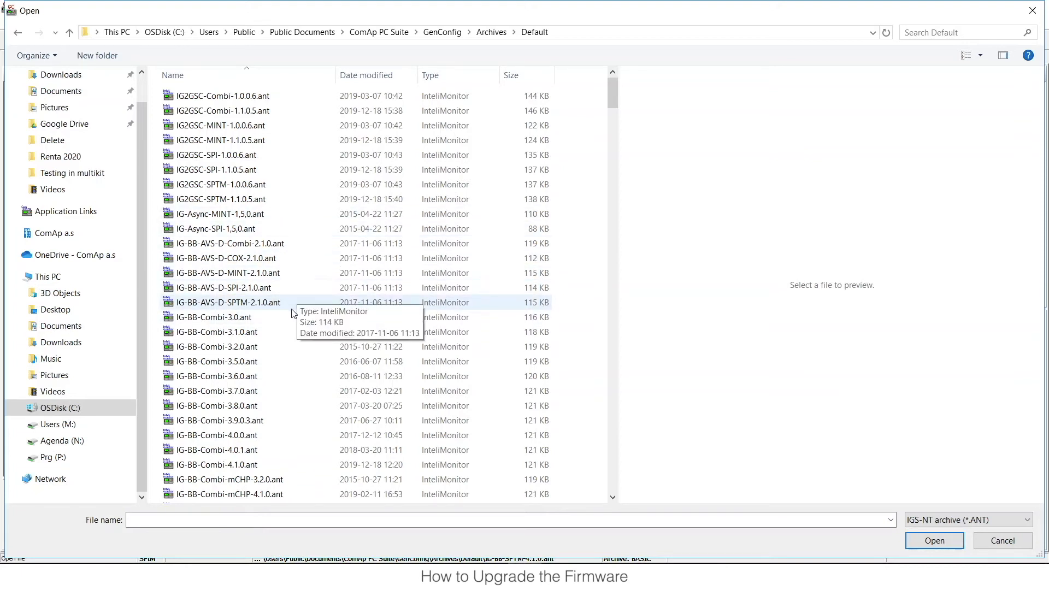
Select the IG-BB-MINT-4.1.0.ant archive in the Default folder
scroll(down, 3)
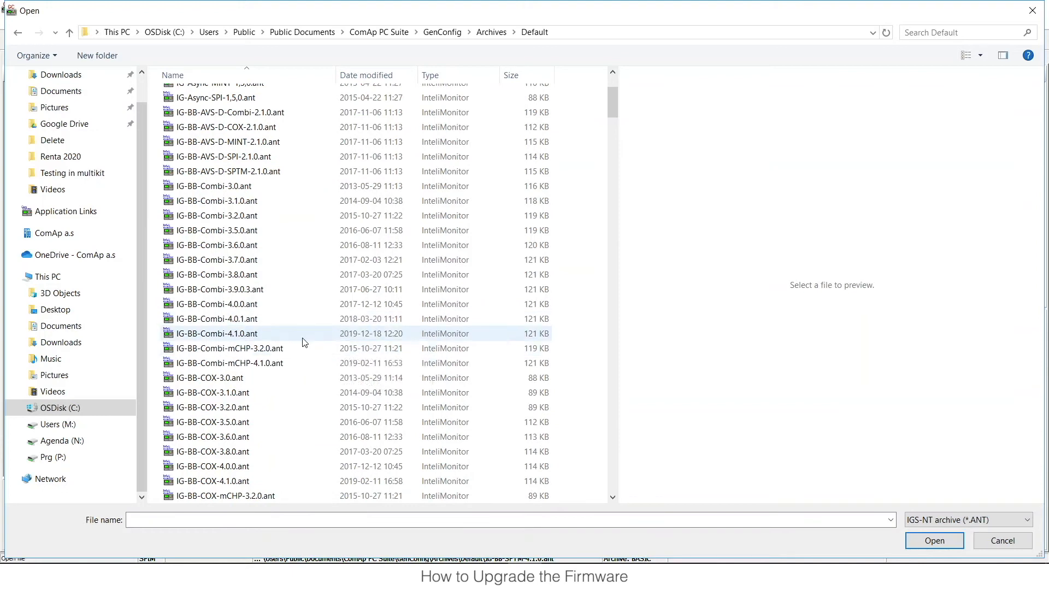
mouse_move(303, 335)
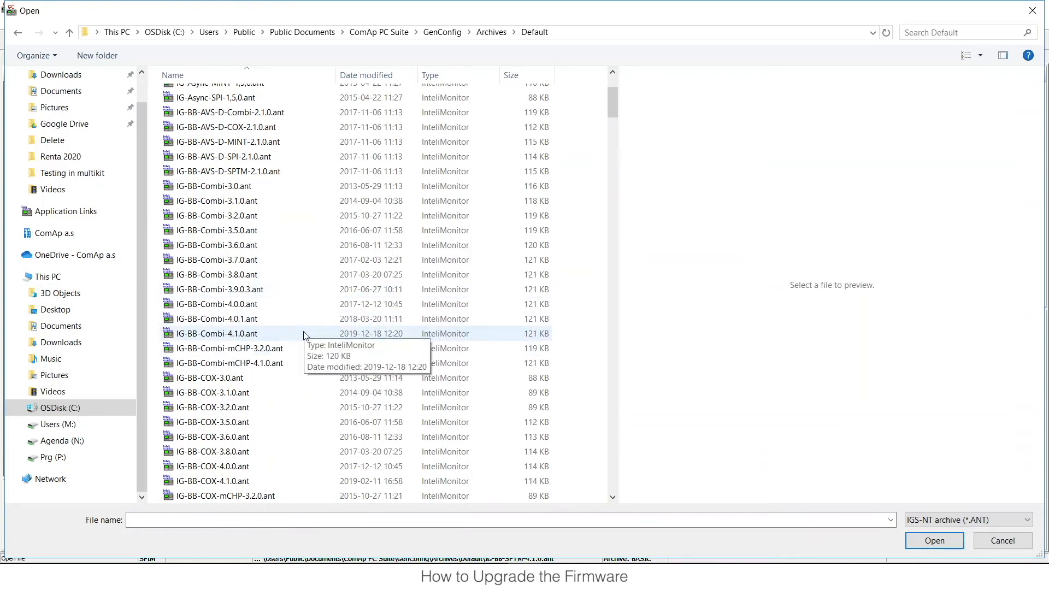
scroll(down, 3)
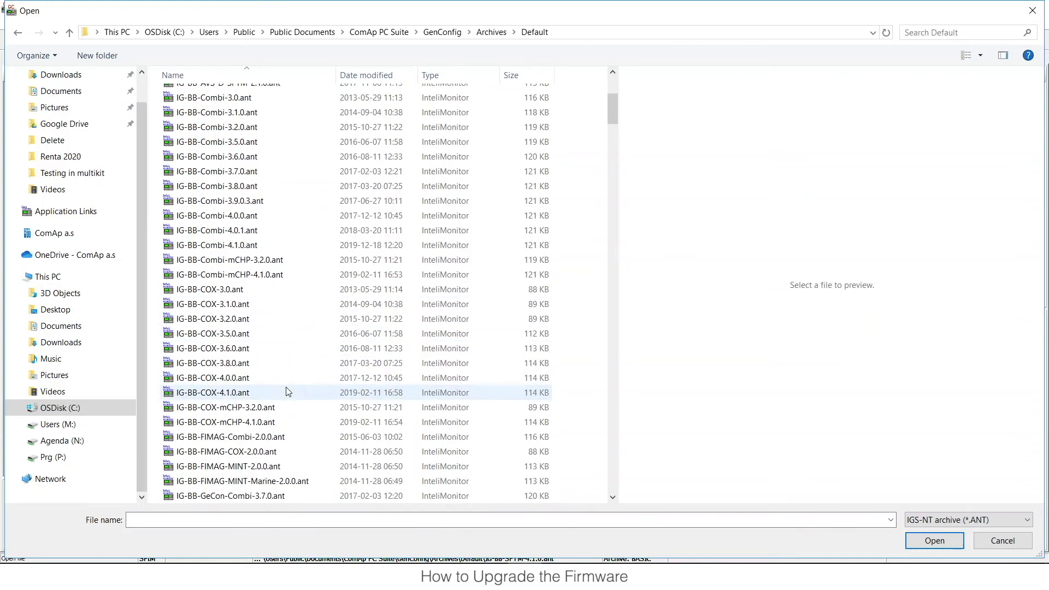
scroll(down, 3)
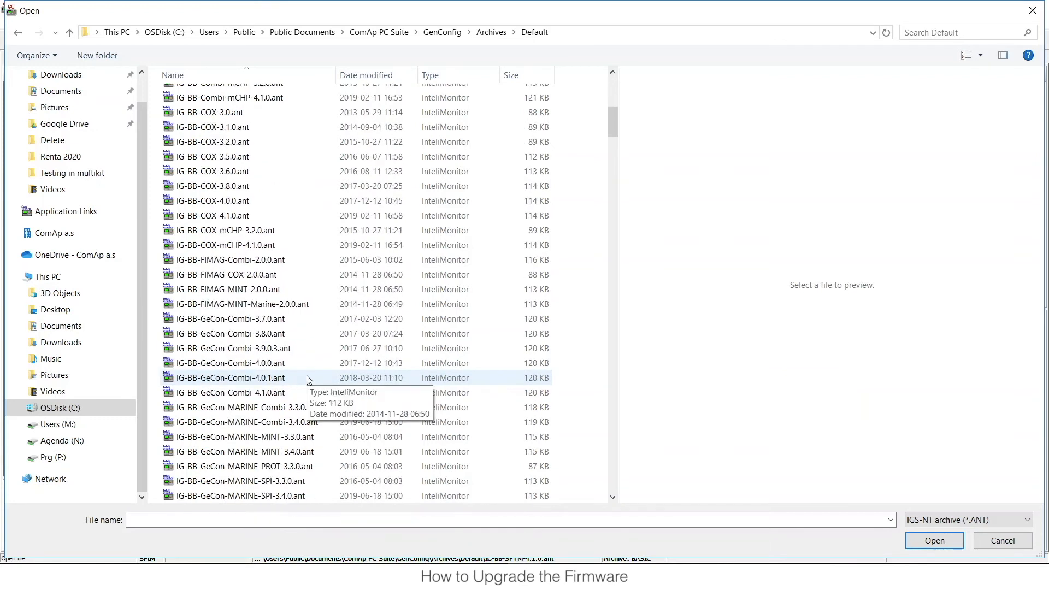
scroll(down, 3)
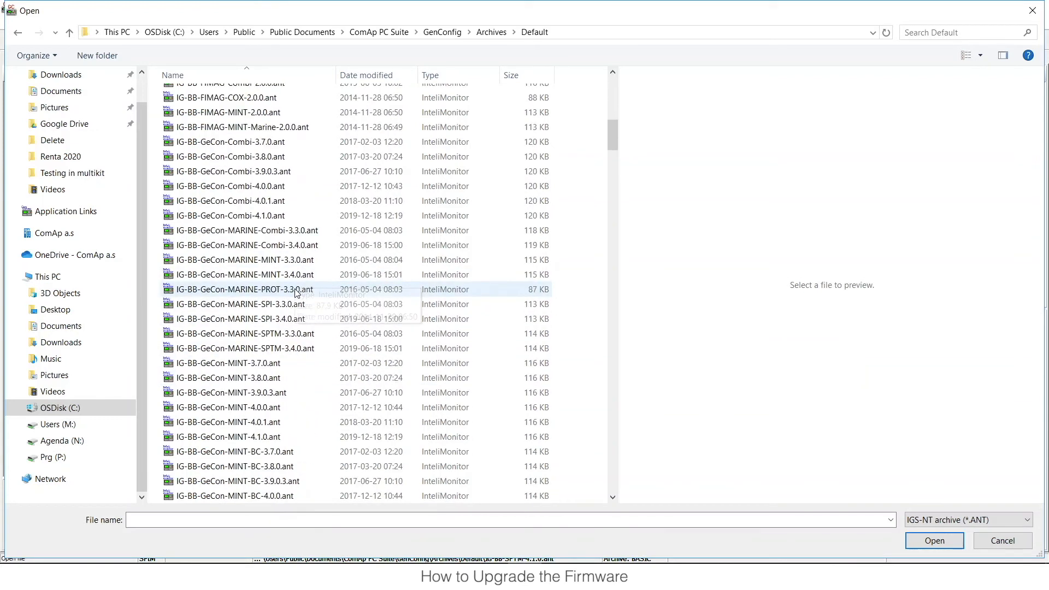
scroll(down, 3)
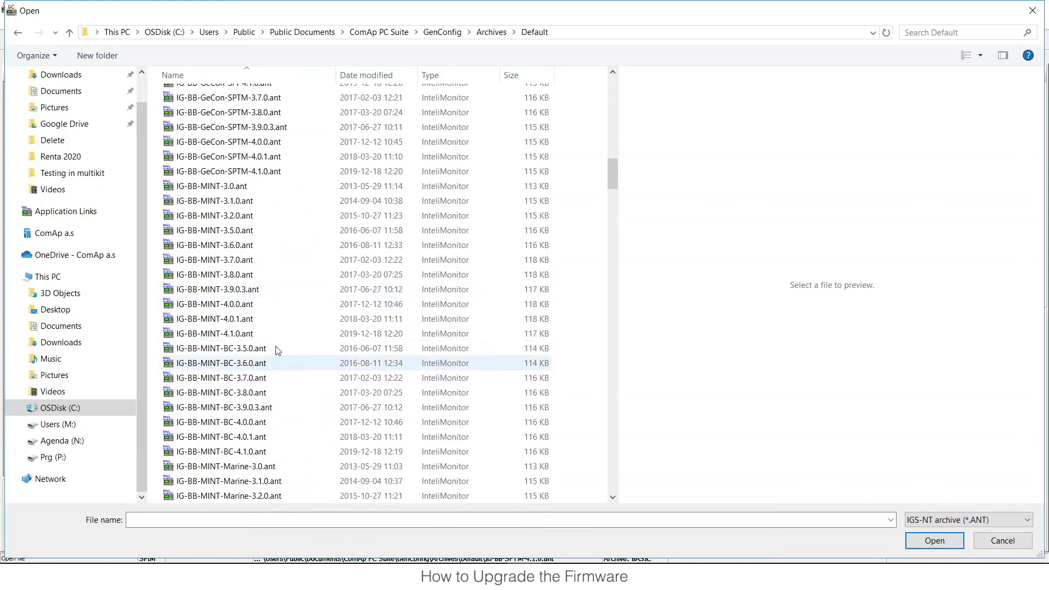
click(215, 333)
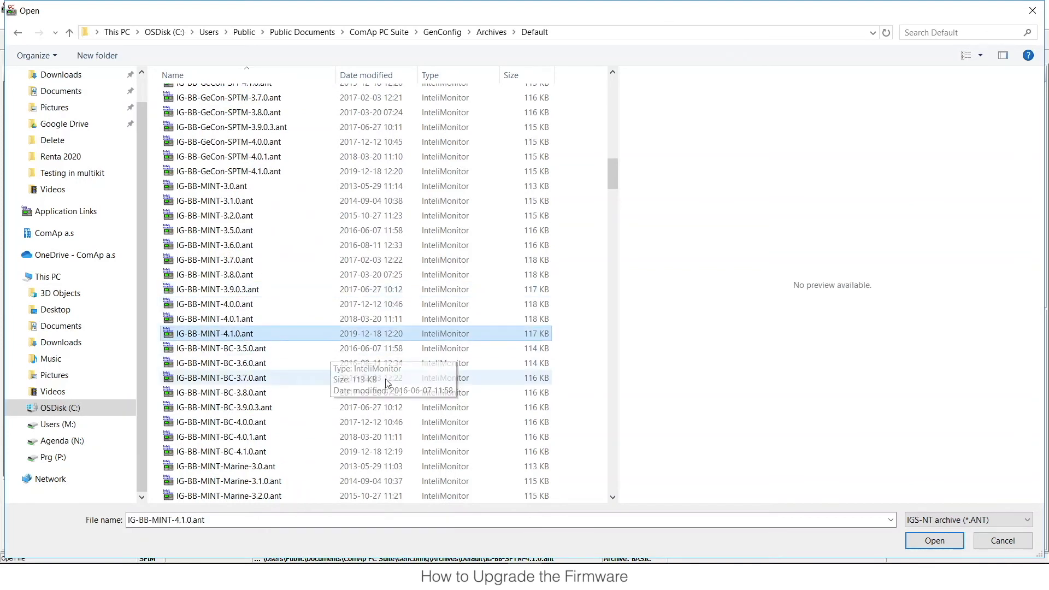
mouse_move(221, 337)
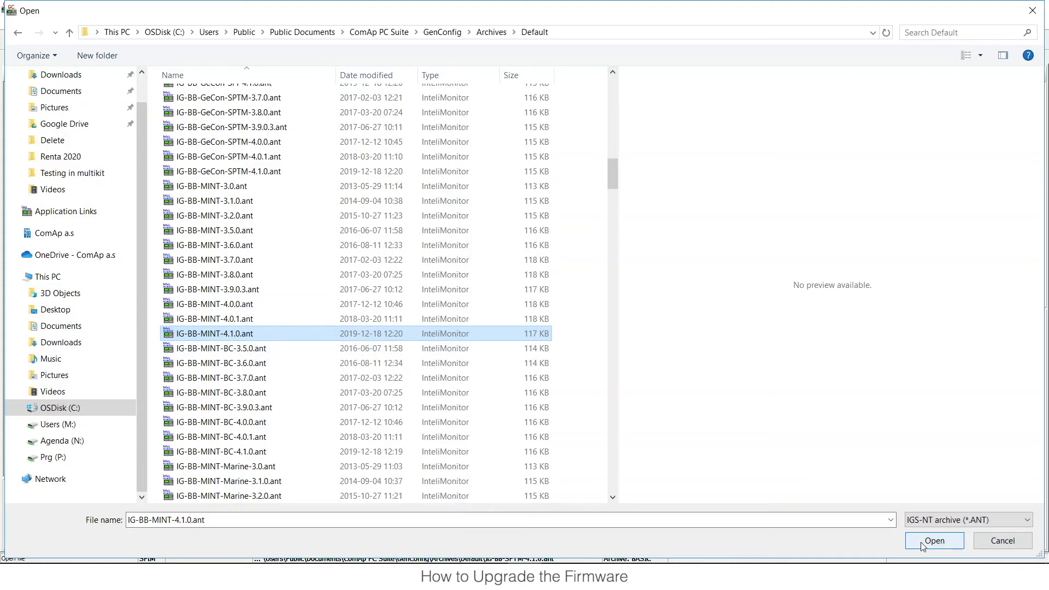
Open IG-BB-MINT-4.1.0.ant, answering No to saving IG-BB-SPTM-4.1.0.ant
click(934, 541)
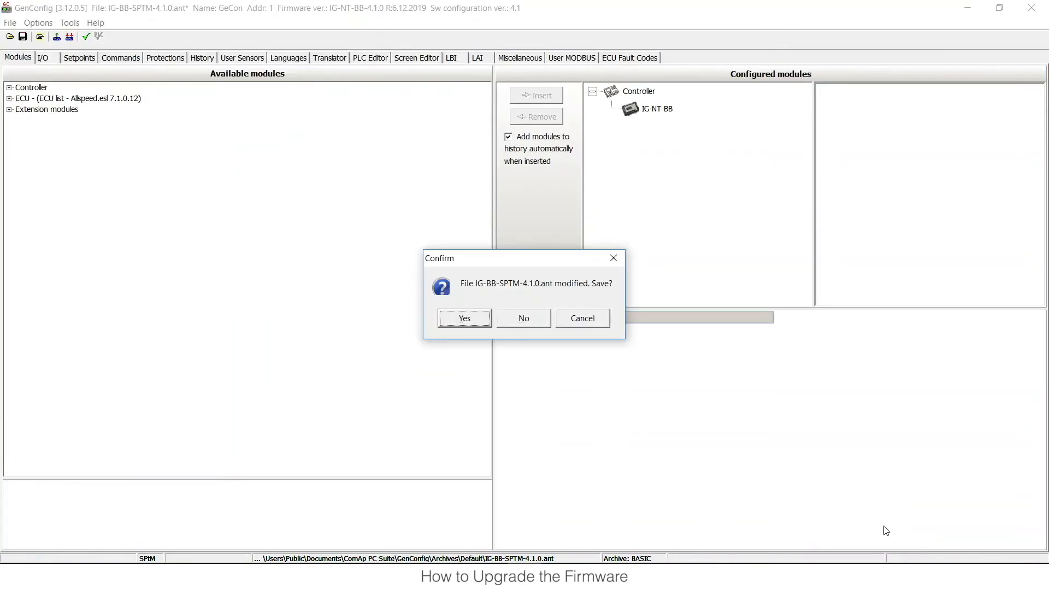
mouse_move(523, 318)
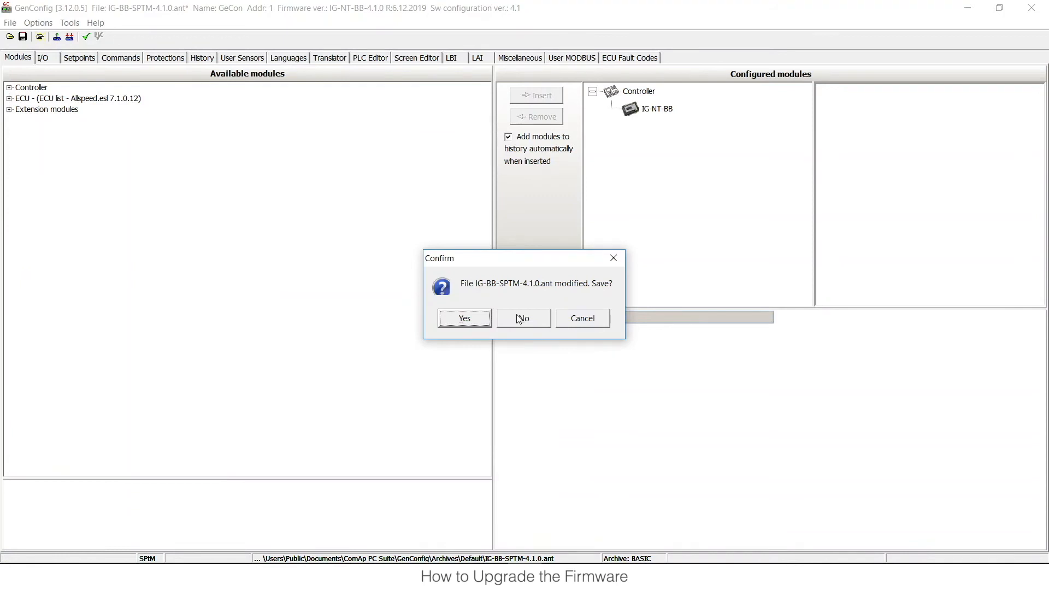
click(522, 318)
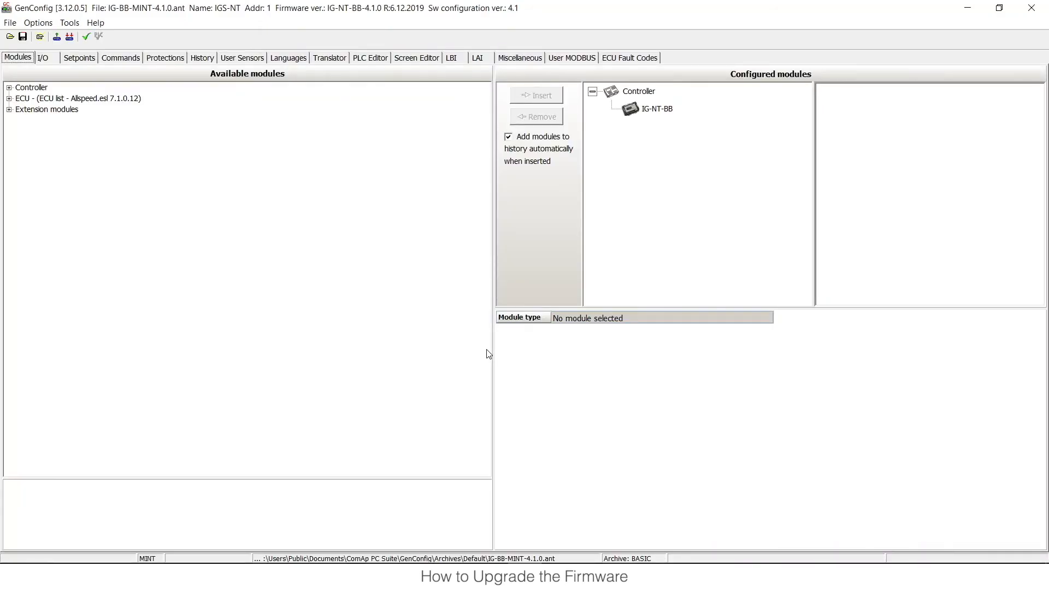
mouse_move(424, 382)
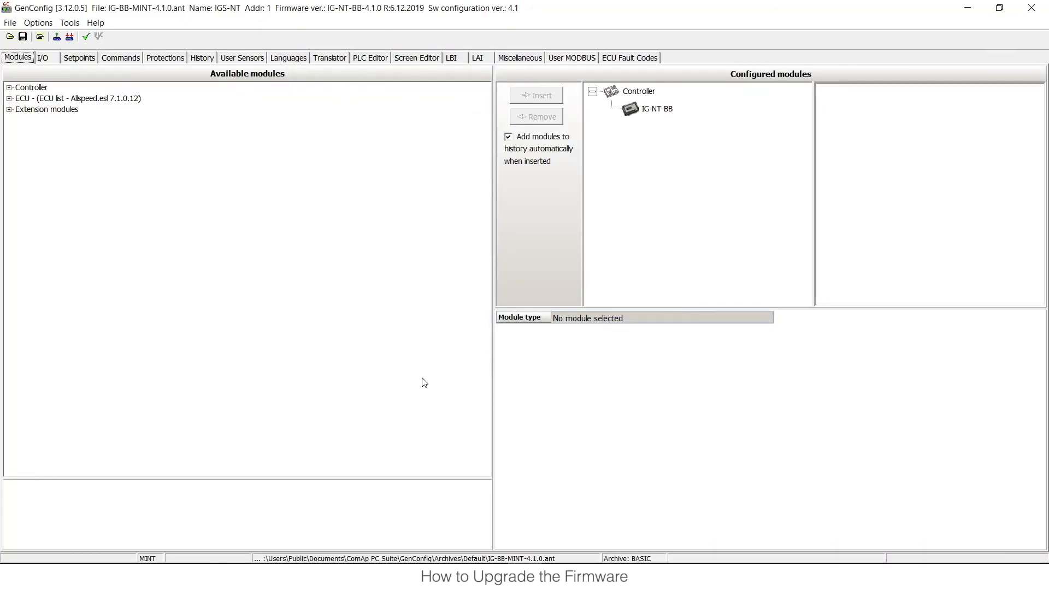
mouse_move(196, 525)
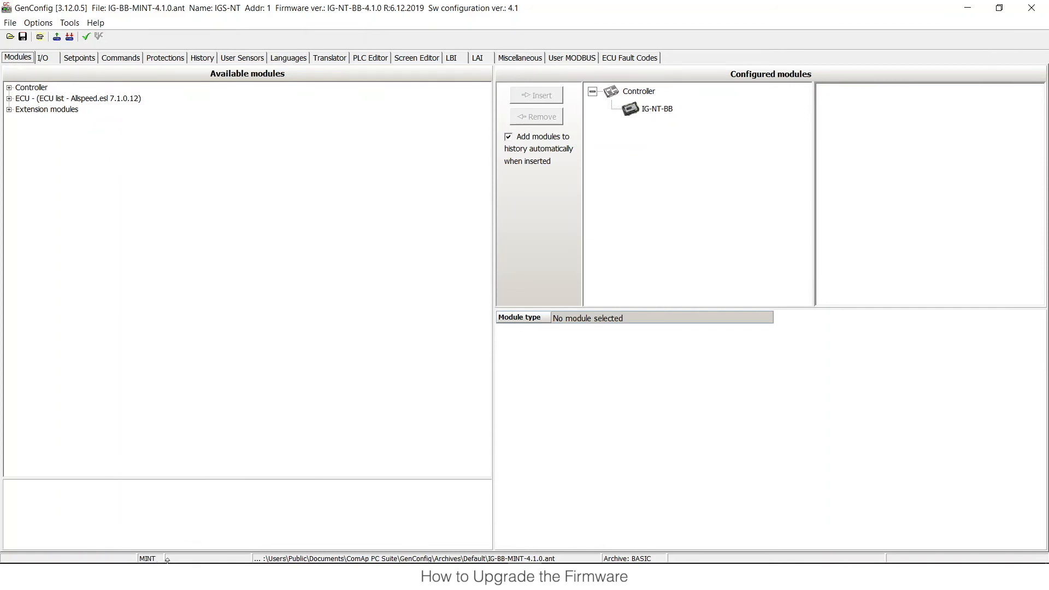
mouse_move(215, 538)
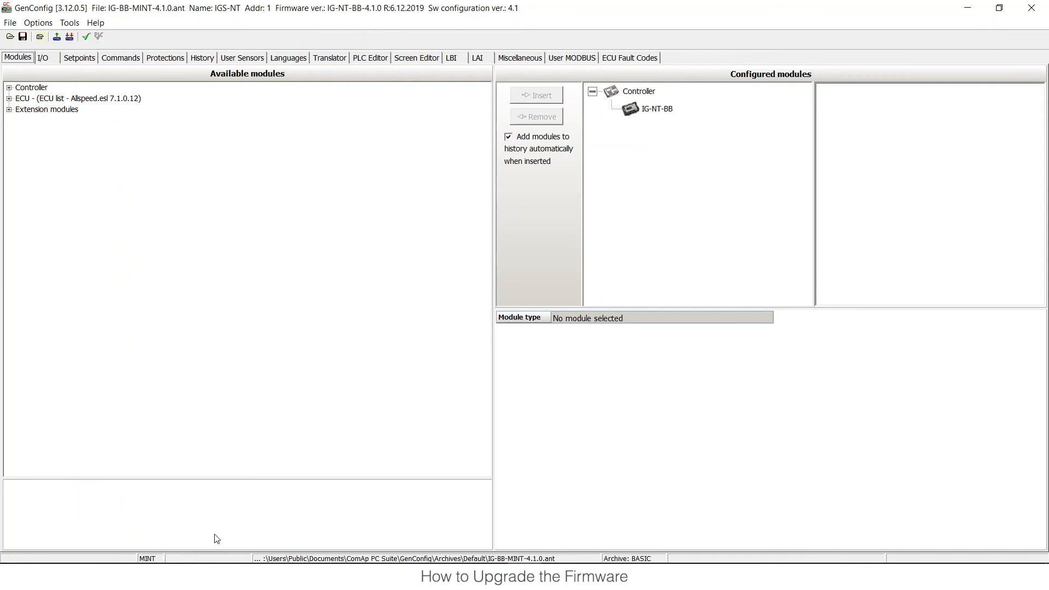
mouse_move(540, 363)
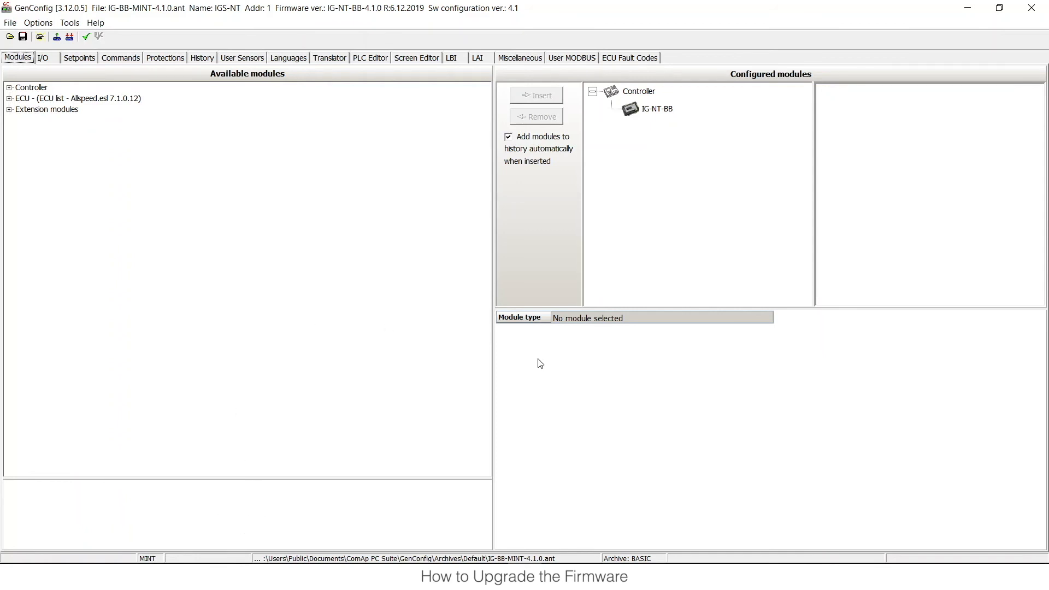
mouse_move(411, 277)
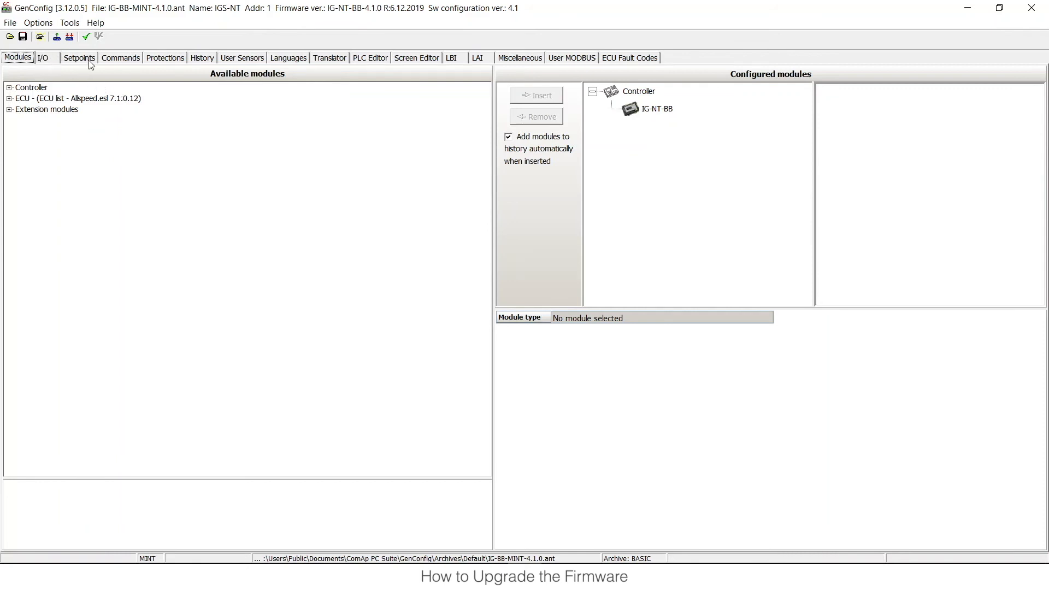
mouse_move(45, 57)
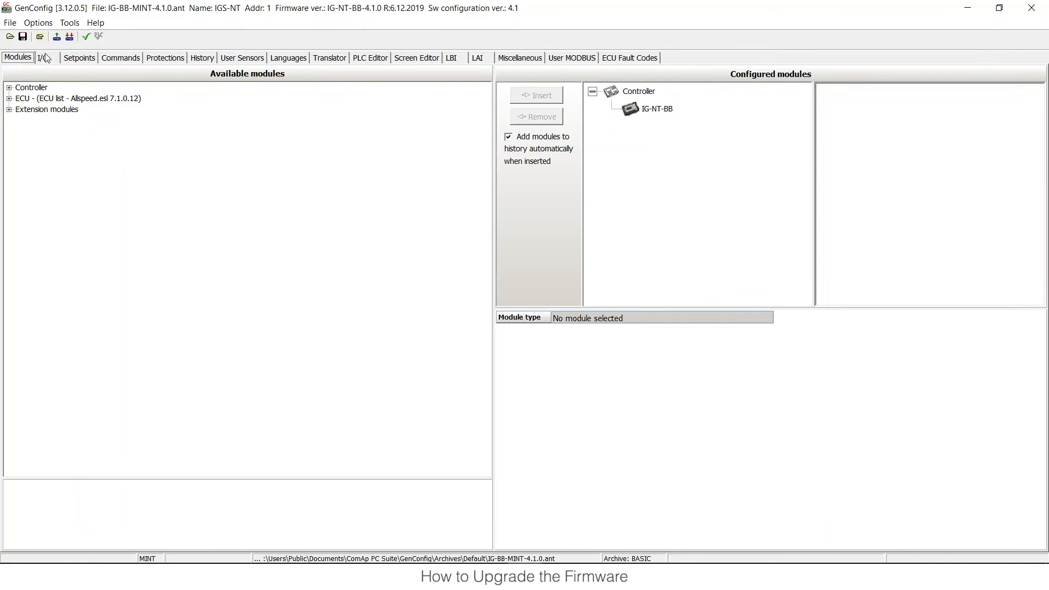
In the Import configuration wizard, choose IG-BB-MINT-3.9.0.3.ant from Testing in multikit as source
click(10, 22)
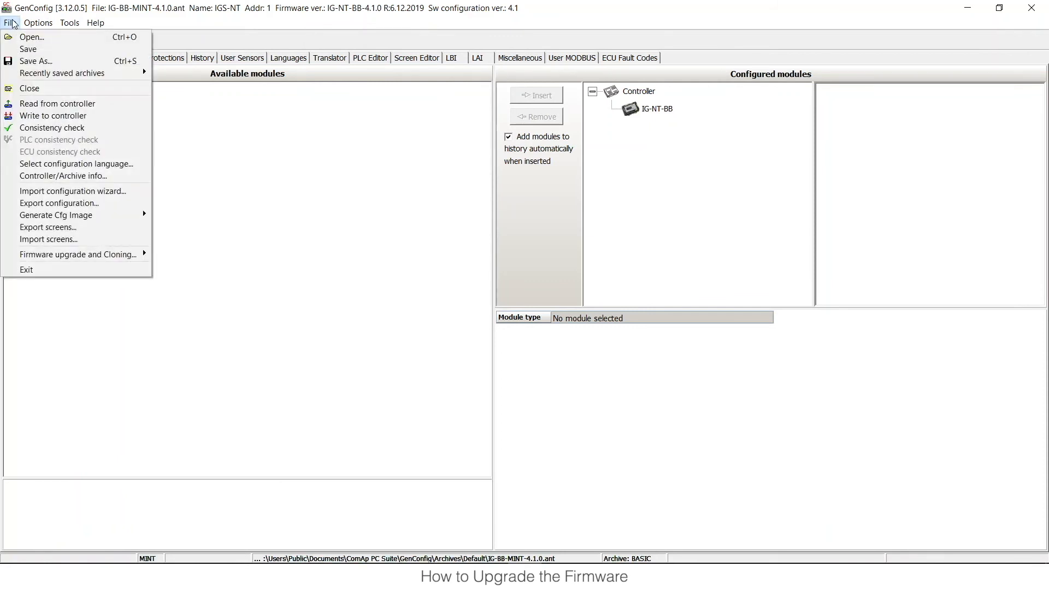
mouse_move(74, 191)
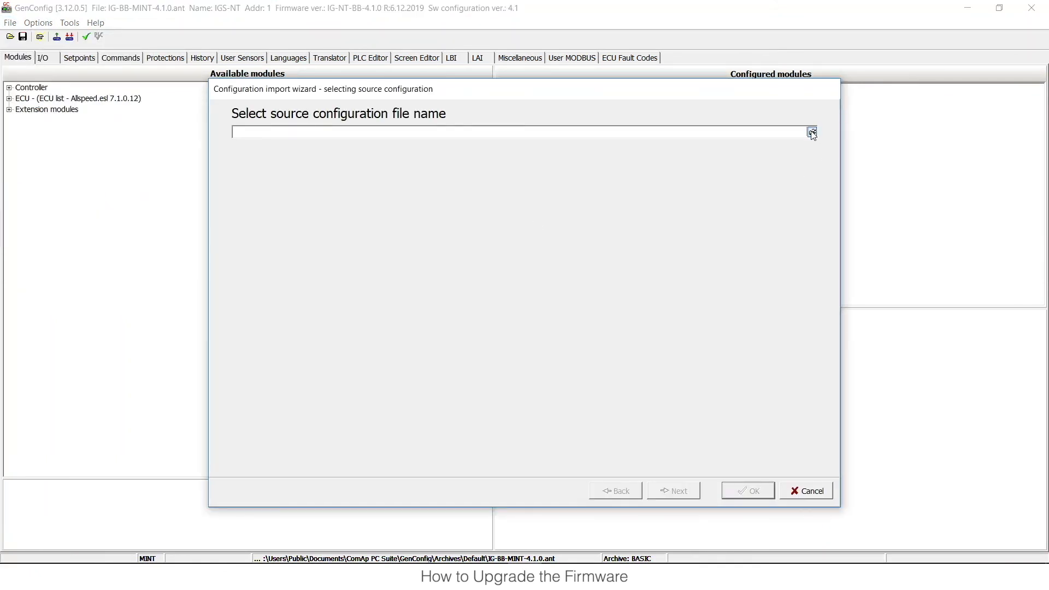
click(812, 131)
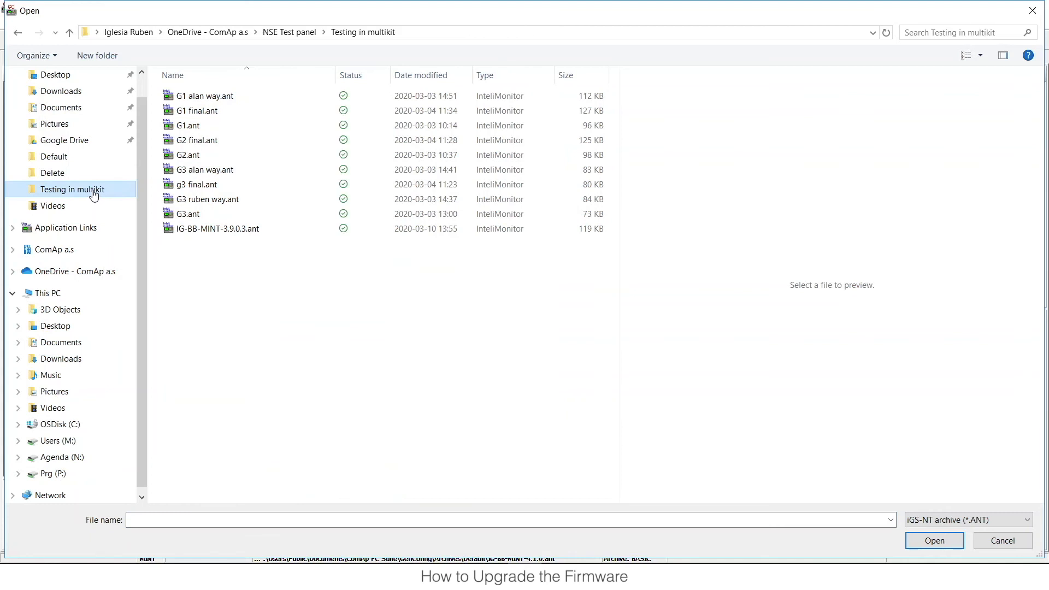
click(217, 228)
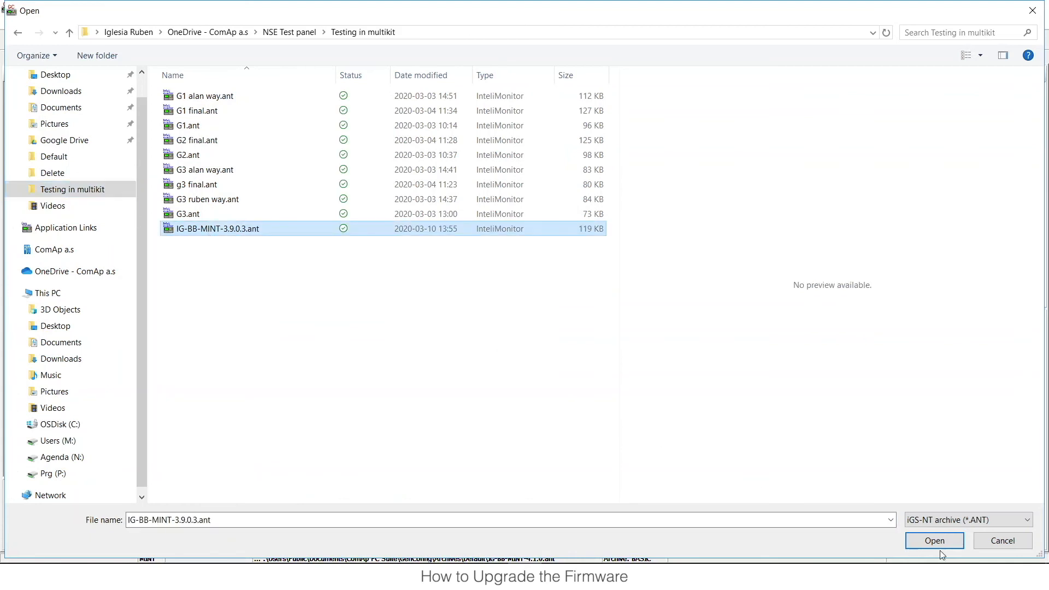
click(933, 541)
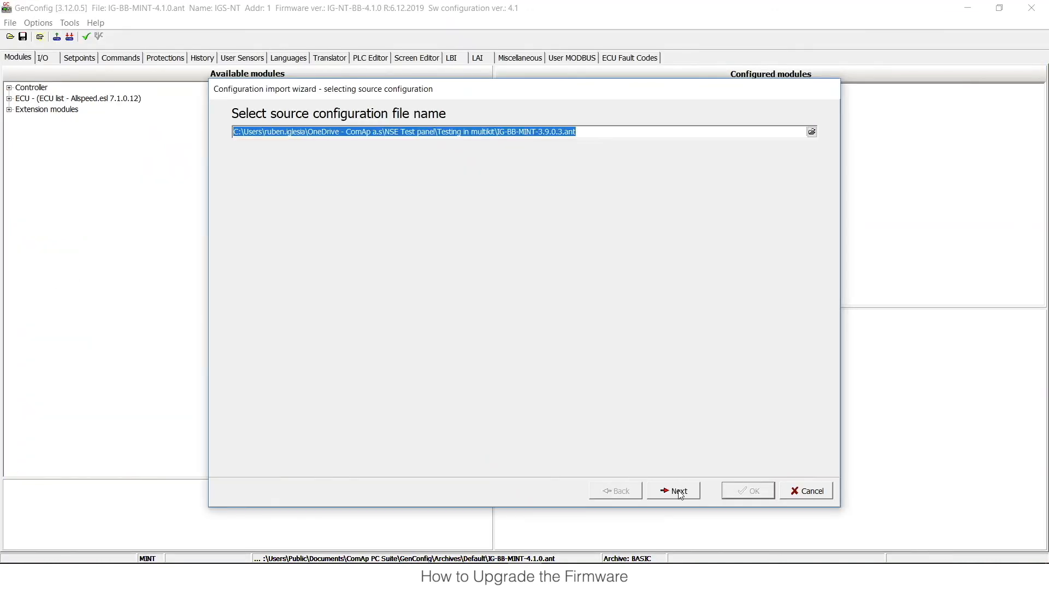
Step through differences, import, messages and post-import differences pages, then accept with OK
click(674, 491)
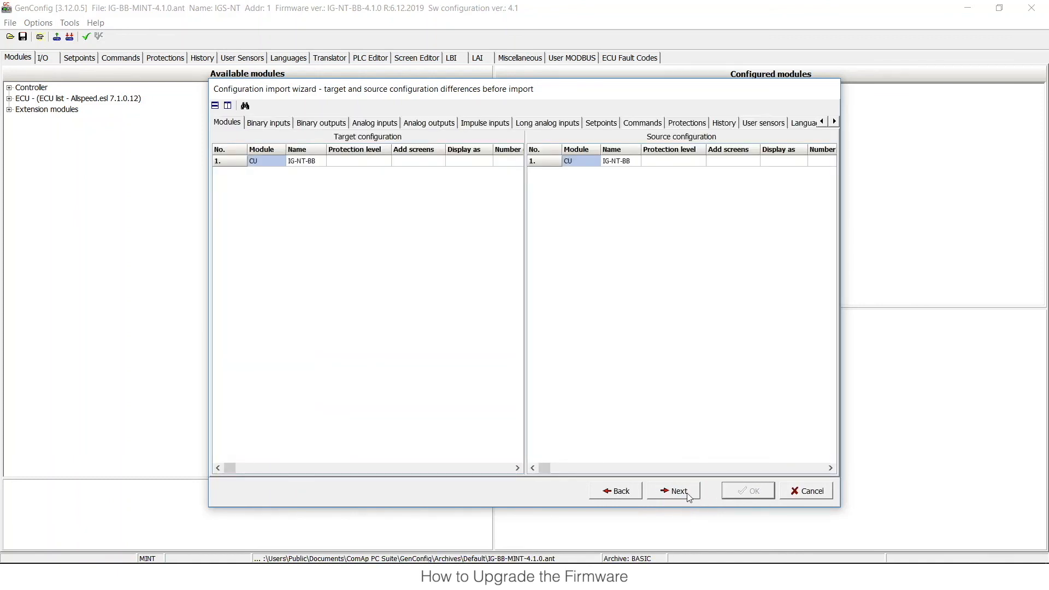
click(674, 491)
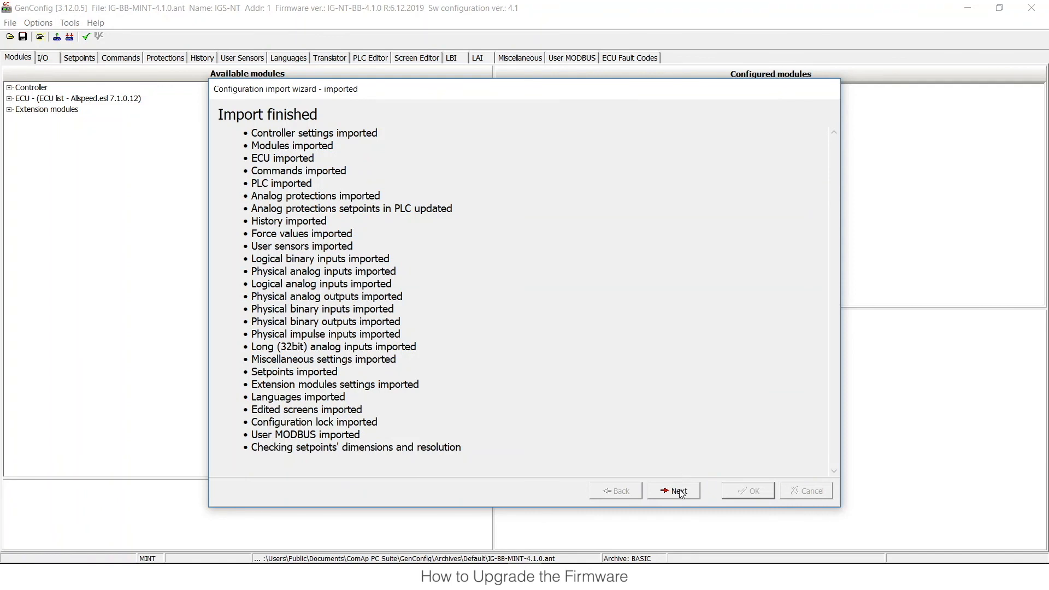
click(673, 490)
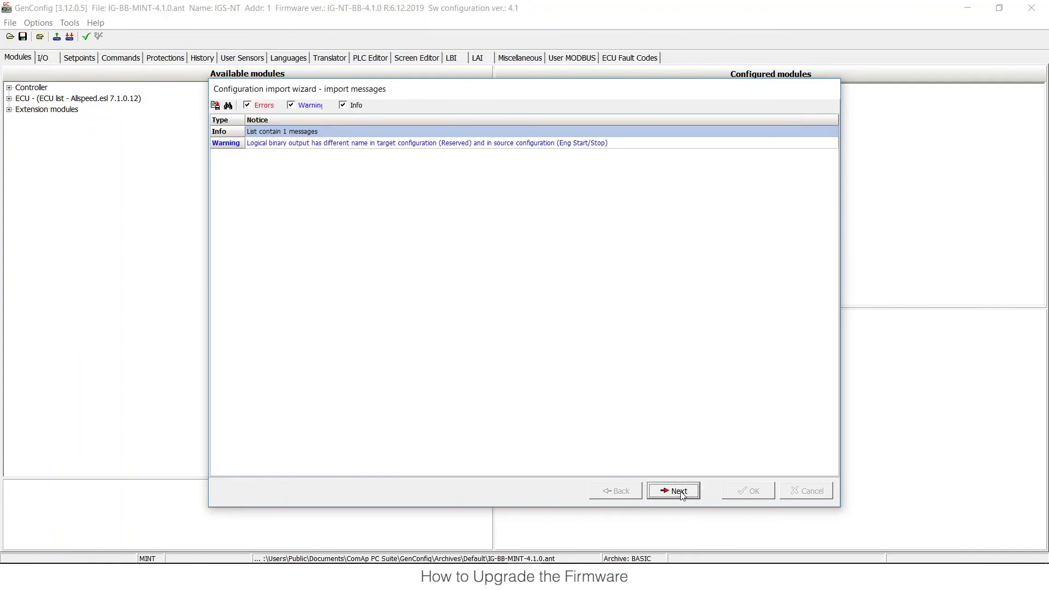
click(672, 491)
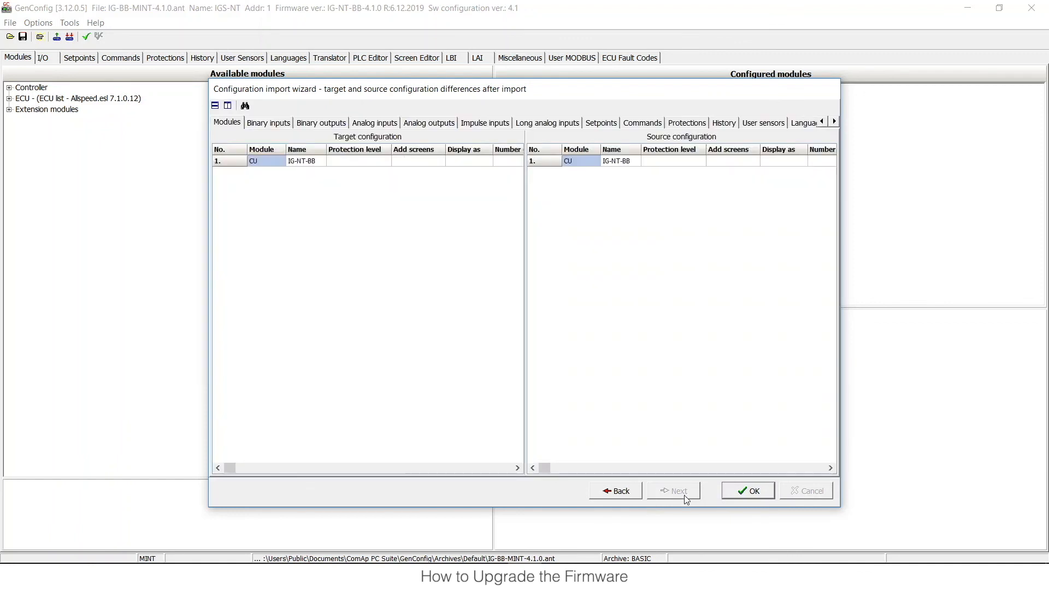
mouse_move(747, 490)
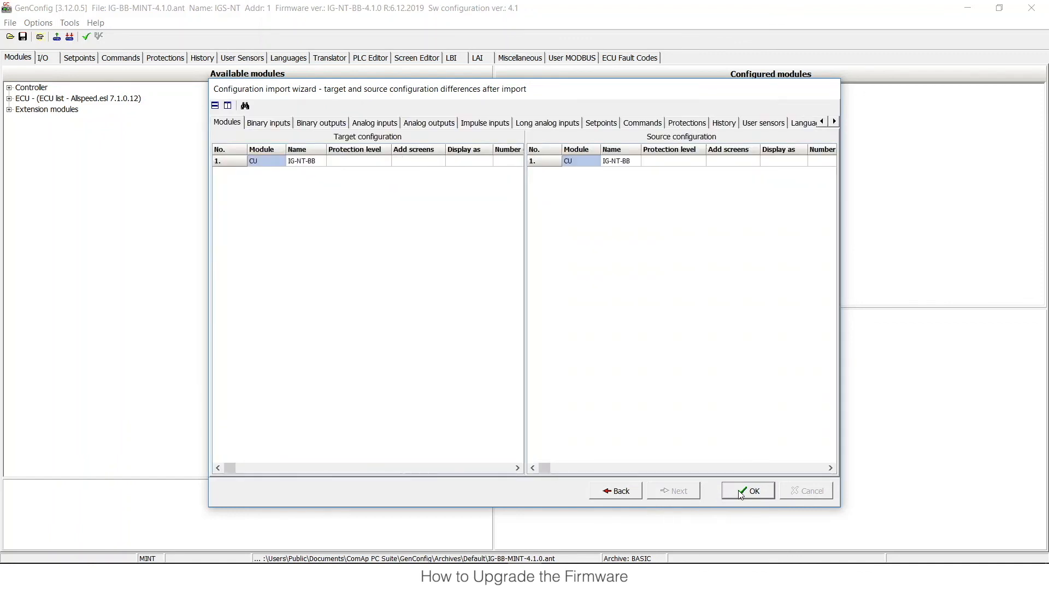
click(748, 490)
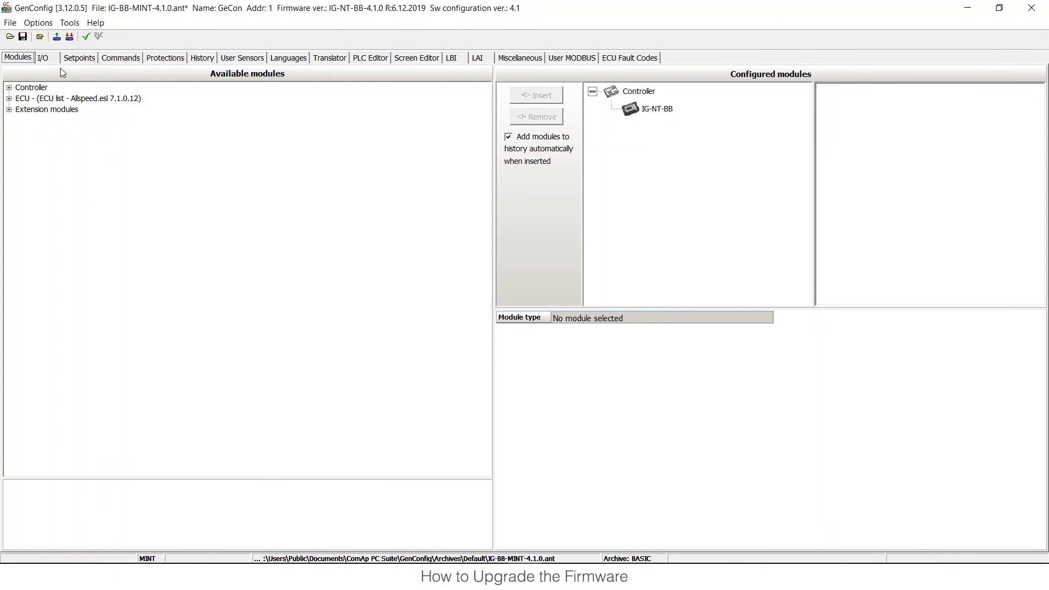
From the I/O tab, write the IG-BB-MINT-4.1.0 configuration to the controller
click(43, 57)
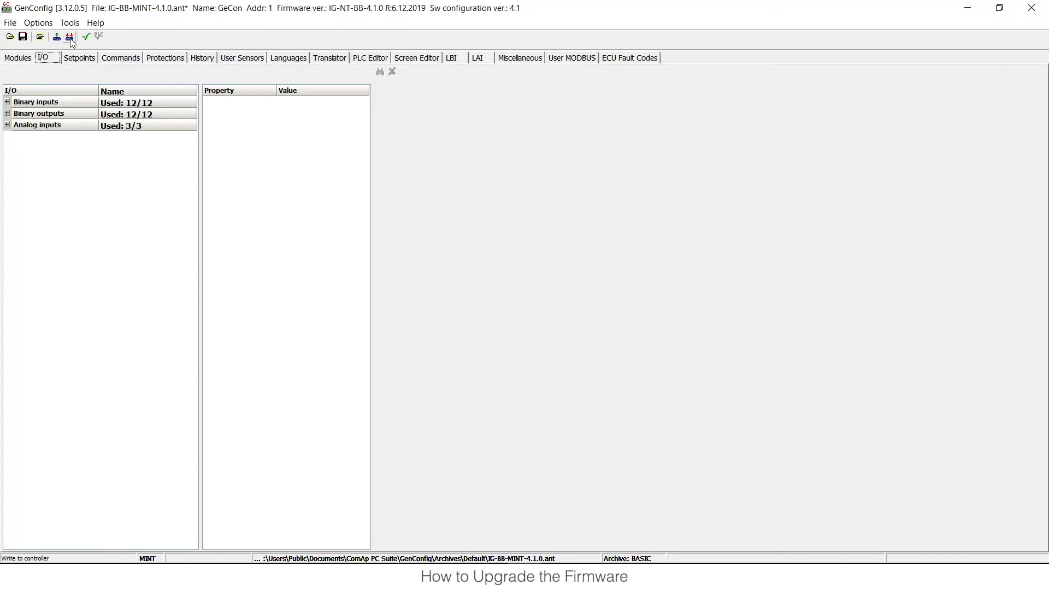
click(70, 37)
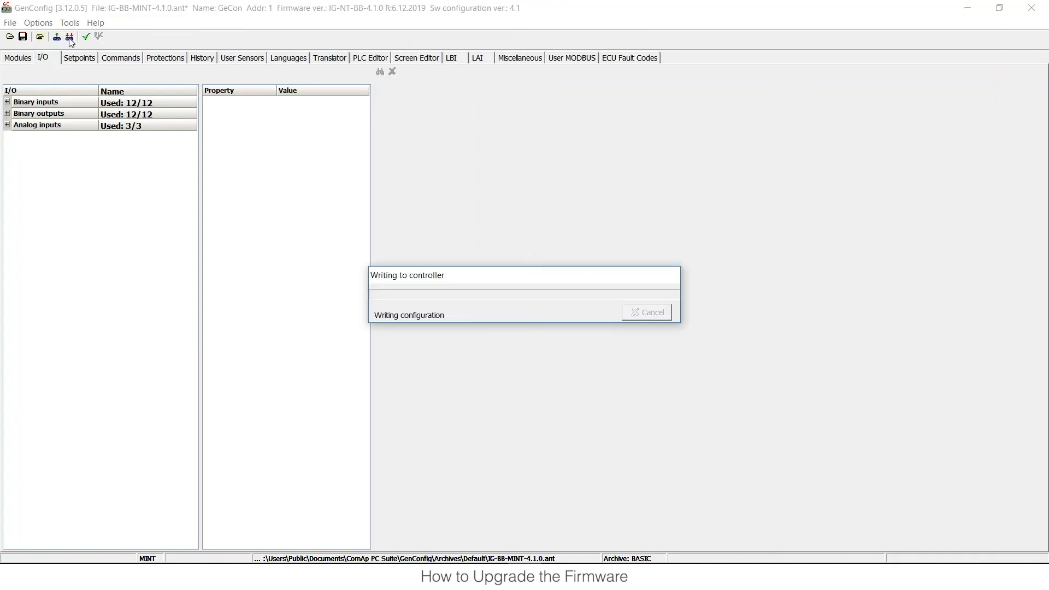